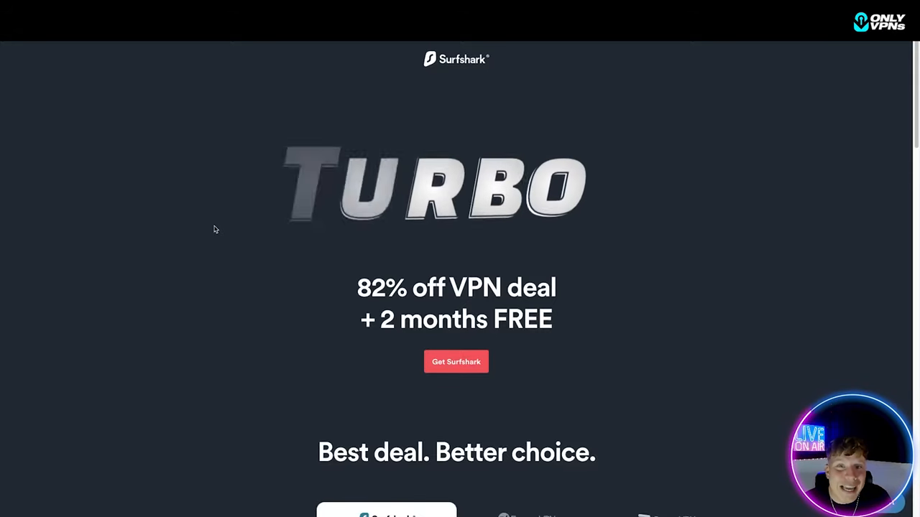
# Scroll the Turbo deal page to the Surfshark vs ExpressVPN and ProtonVPN comparison table.
pyautogui.click(214, 225)
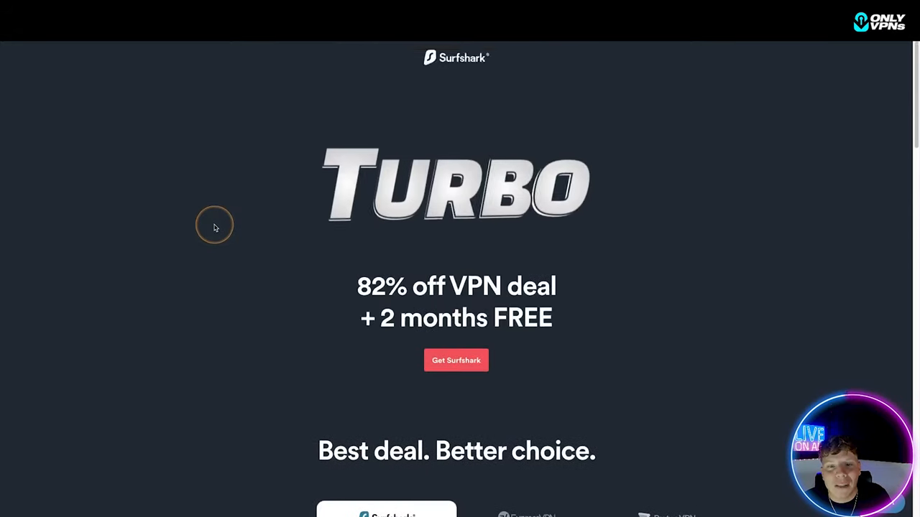
pyautogui.scroll(-3)
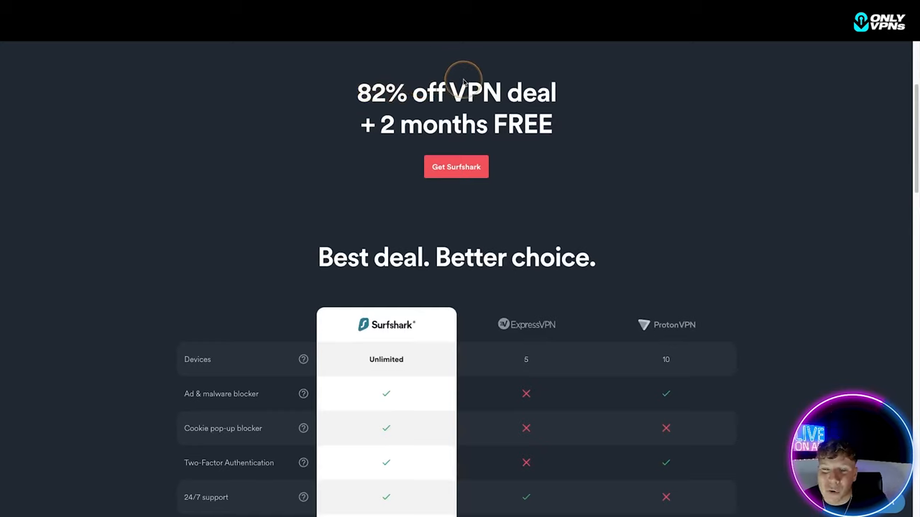
pyautogui.moveTo(385, 176)
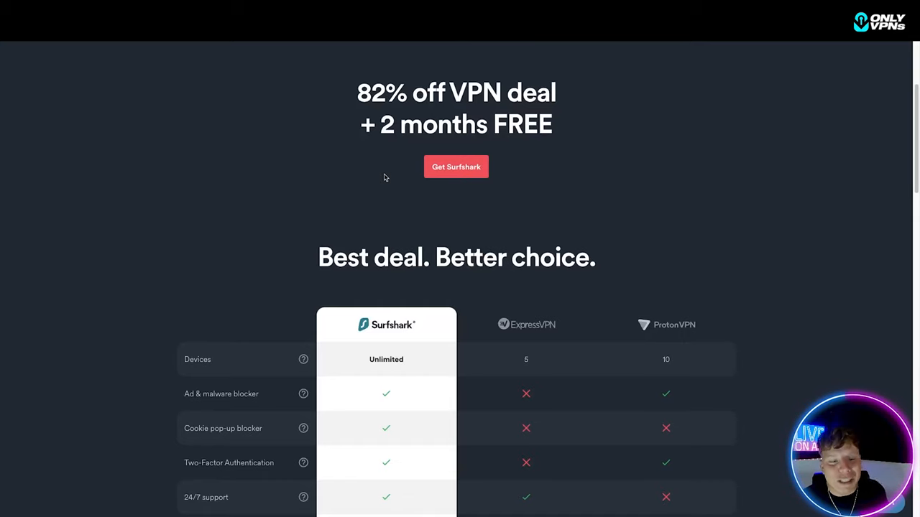
pyautogui.scroll(-3)
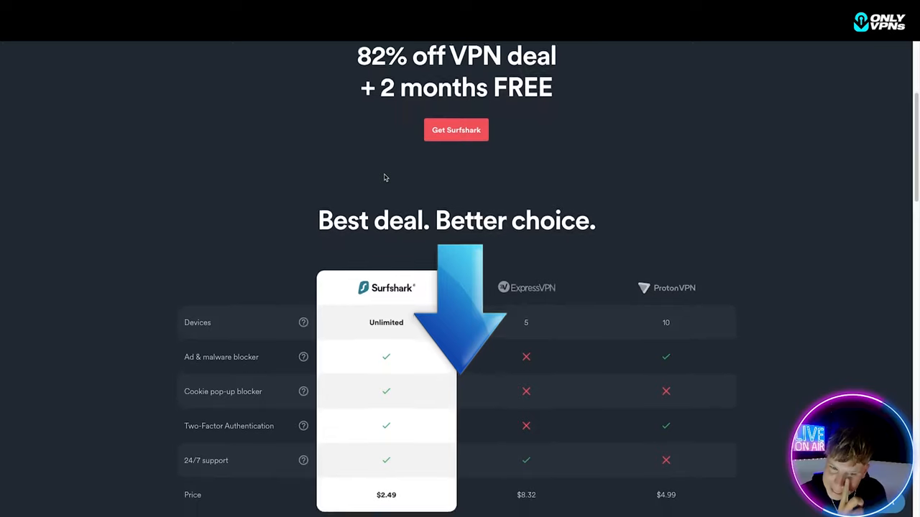
pyautogui.scroll(-3)
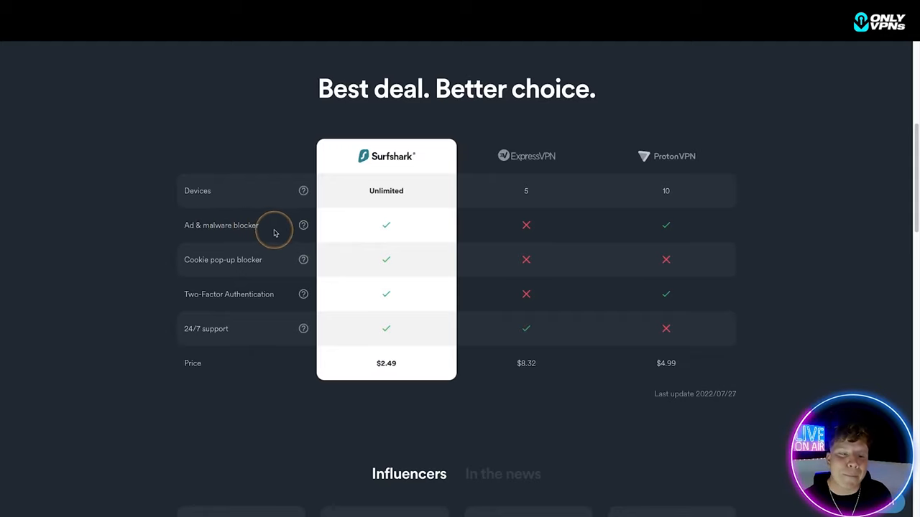
pyautogui.moveTo(273, 283)
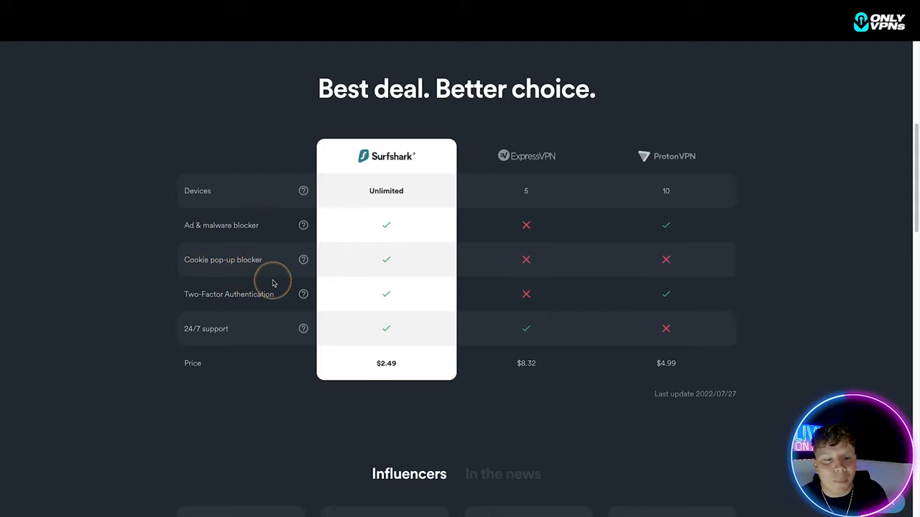
pyautogui.moveTo(202, 325)
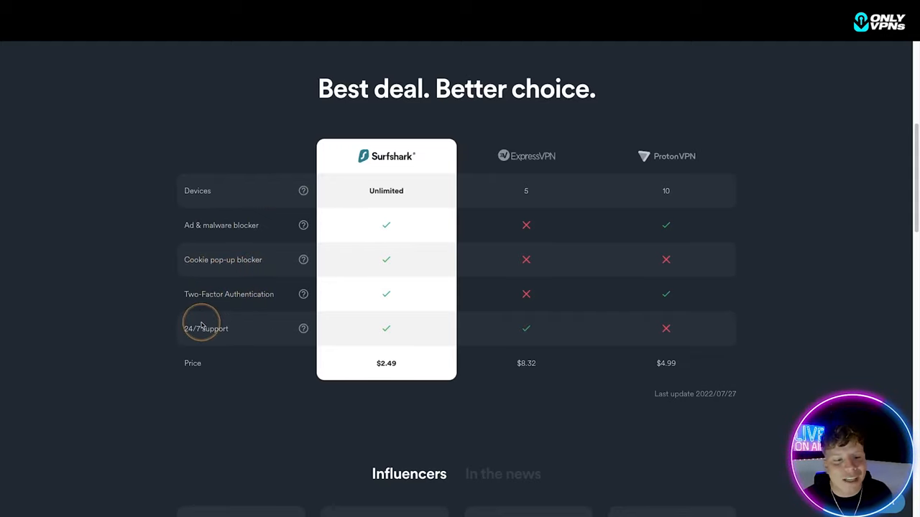
pyautogui.moveTo(236, 363)
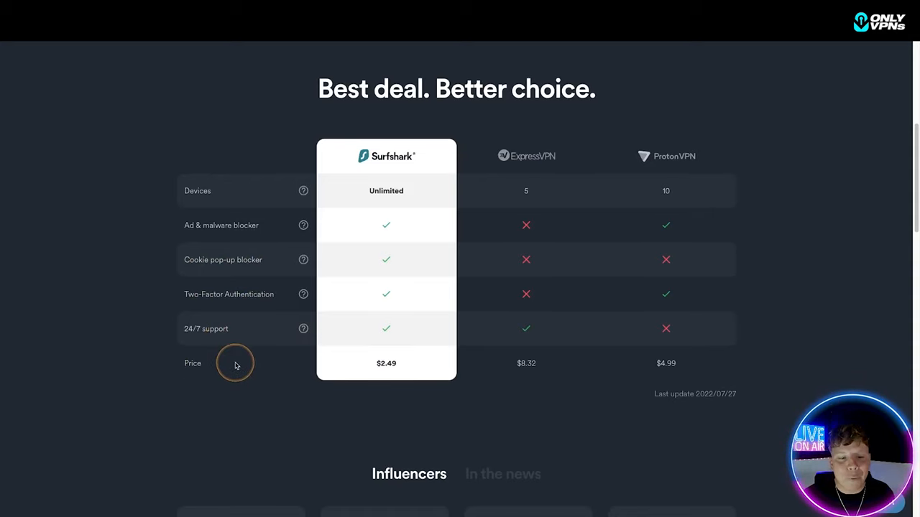
pyautogui.moveTo(362, 374)
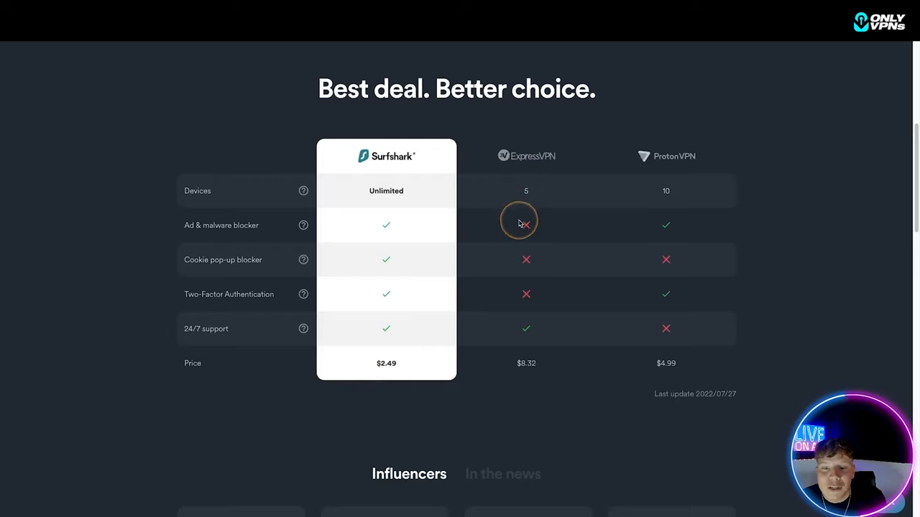
pyautogui.moveTo(655, 388)
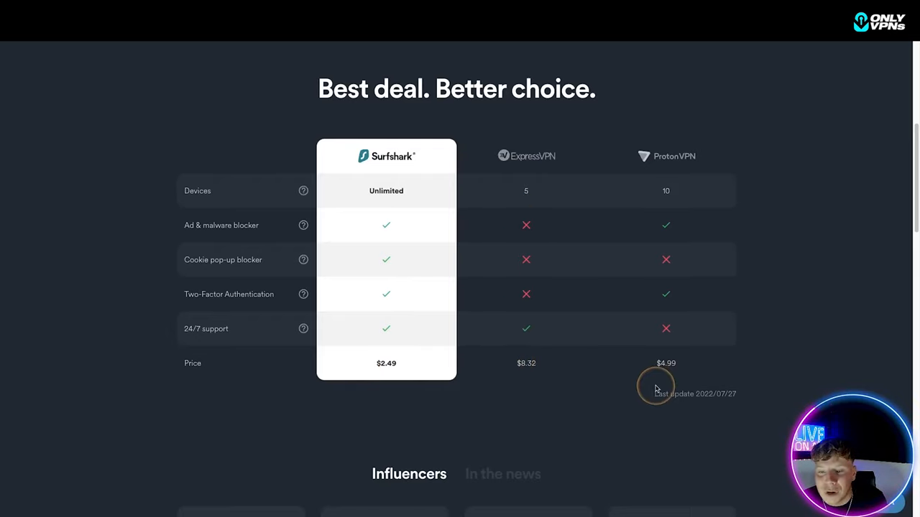
pyautogui.moveTo(658, 190)
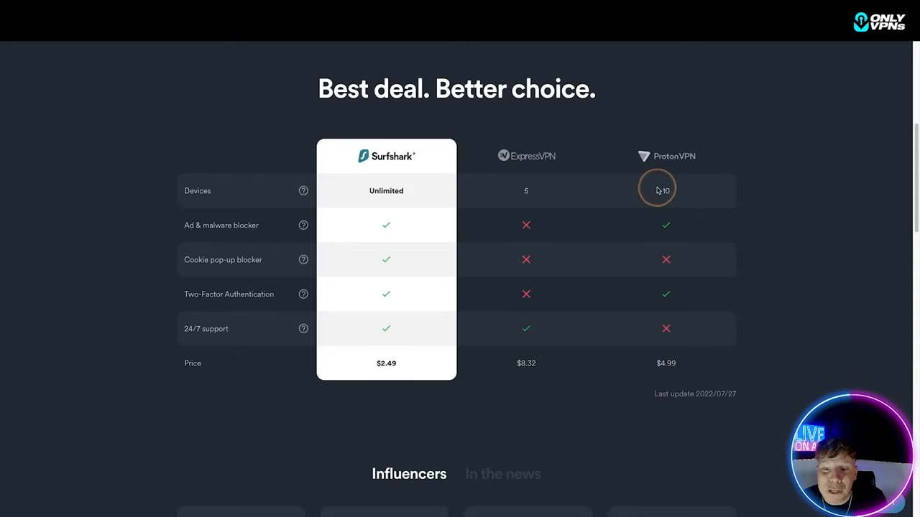
pyautogui.moveTo(665, 259)
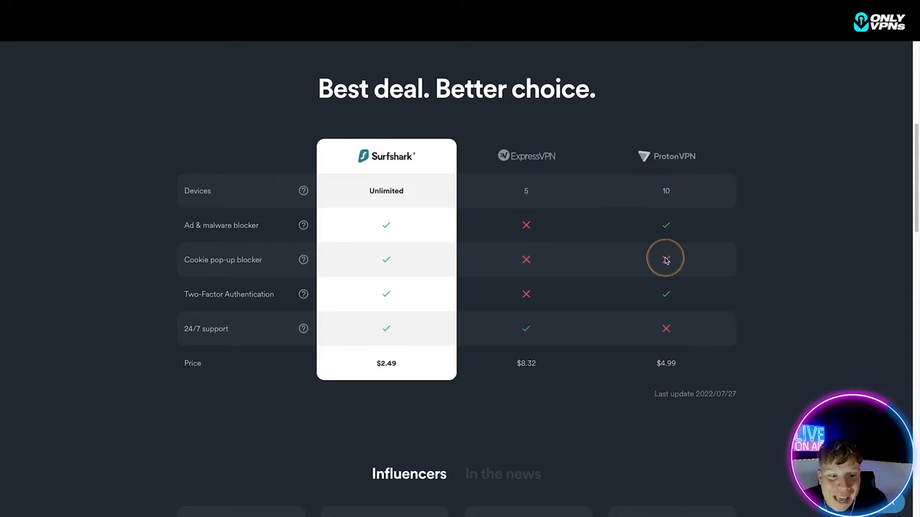
# Switch the testimonials to 'In the news' quotes from TechRadar, PCMag and CNET.
pyautogui.scroll(-3)
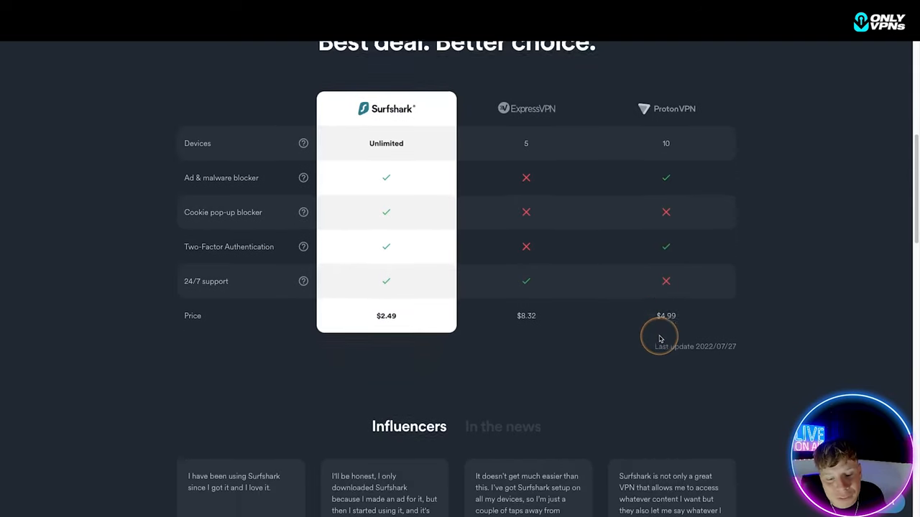
pyautogui.scroll(-3)
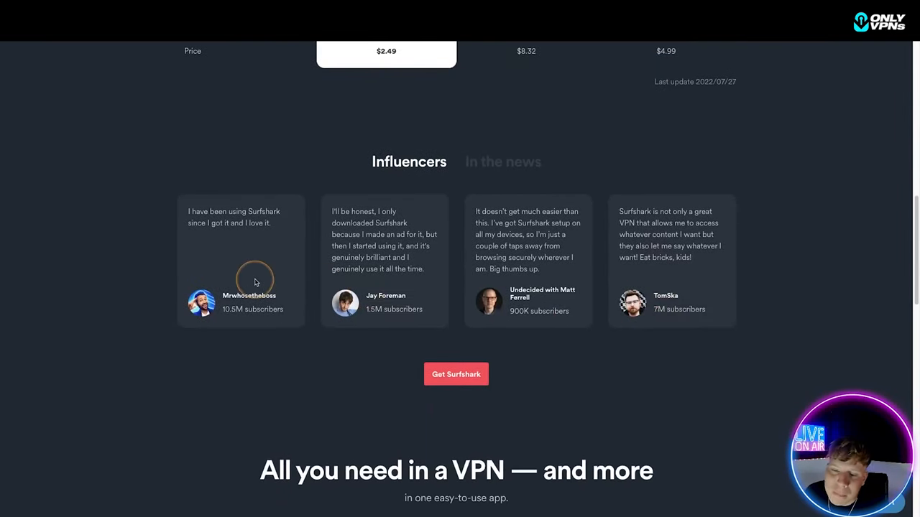
pyautogui.moveTo(381, 301)
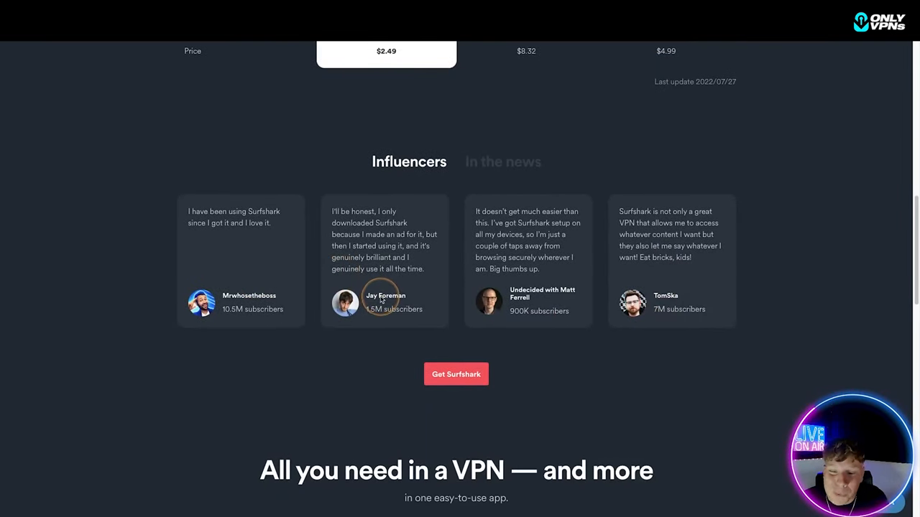
pyautogui.moveTo(471, 241)
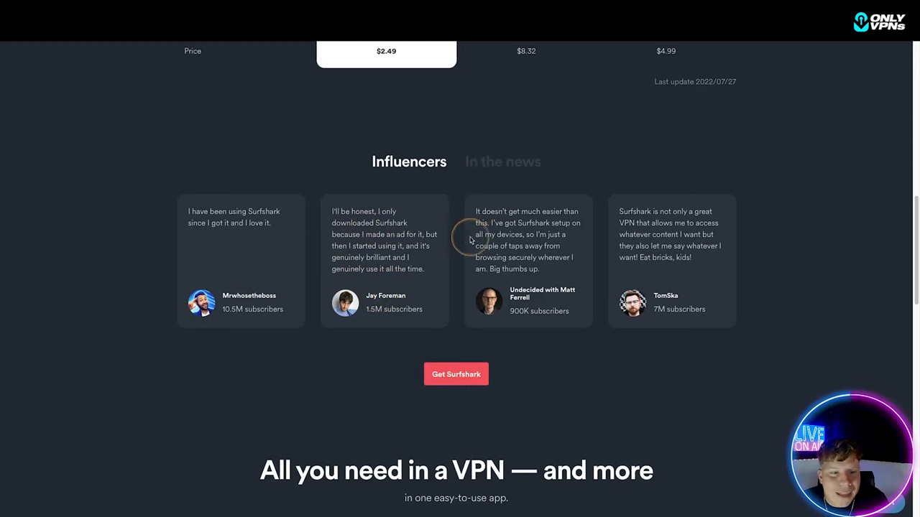
pyautogui.moveTo(295, 235)
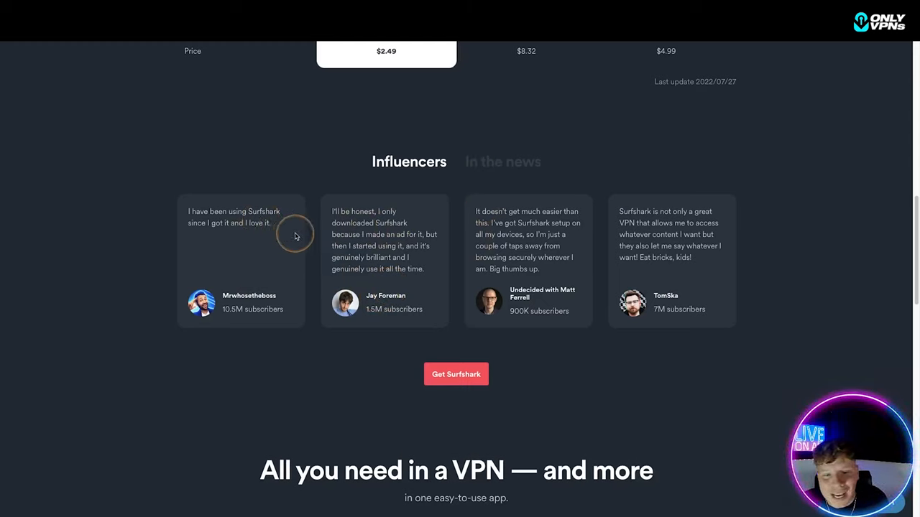
pyautogui.moveTo(345, 240)
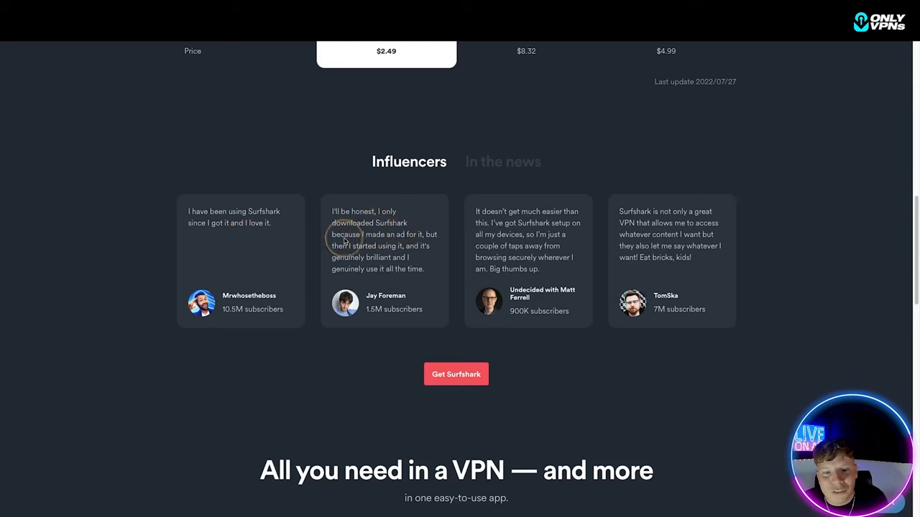
pyautogui.scroll(-3)
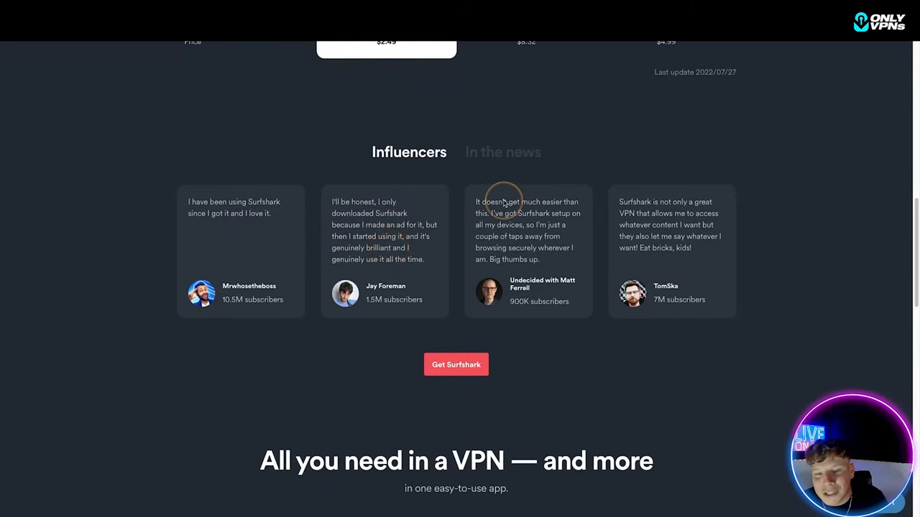
pyautogui.moveTo(535, 219)
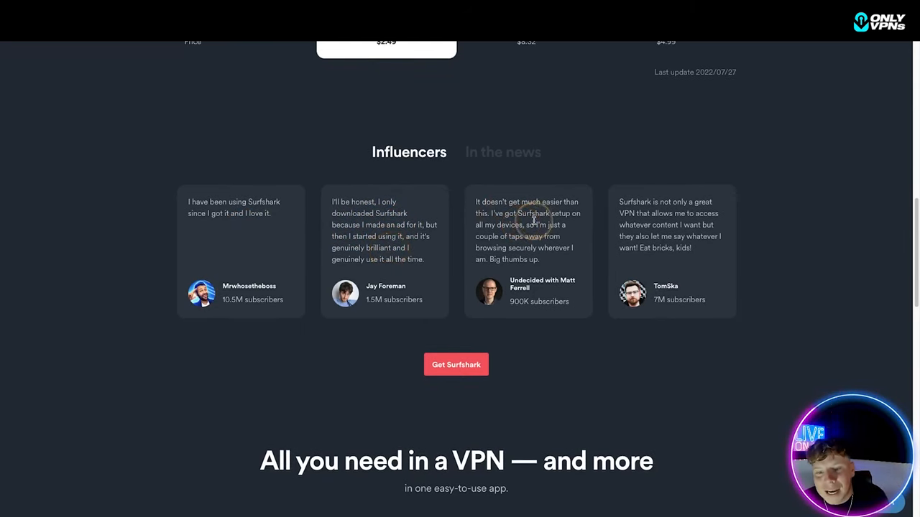
pyautogui.moveTo(546, 225)
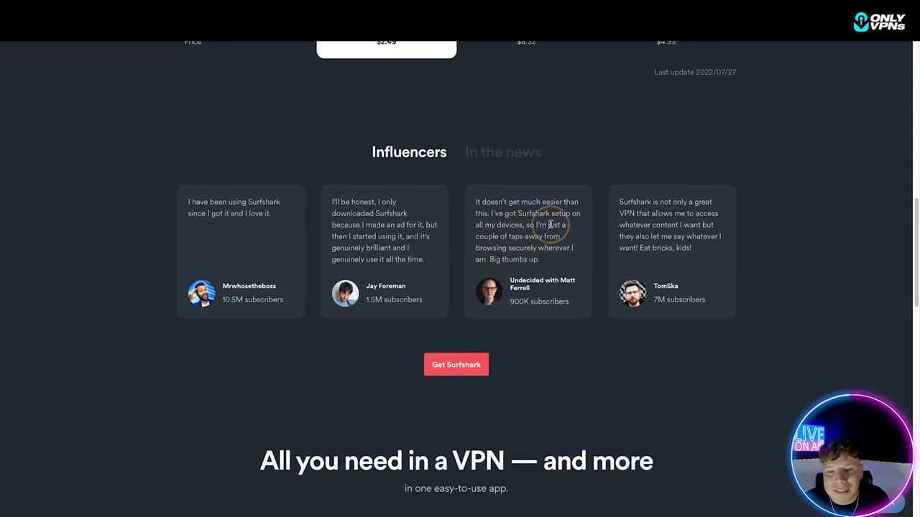
pyautogui.click(502, 152)
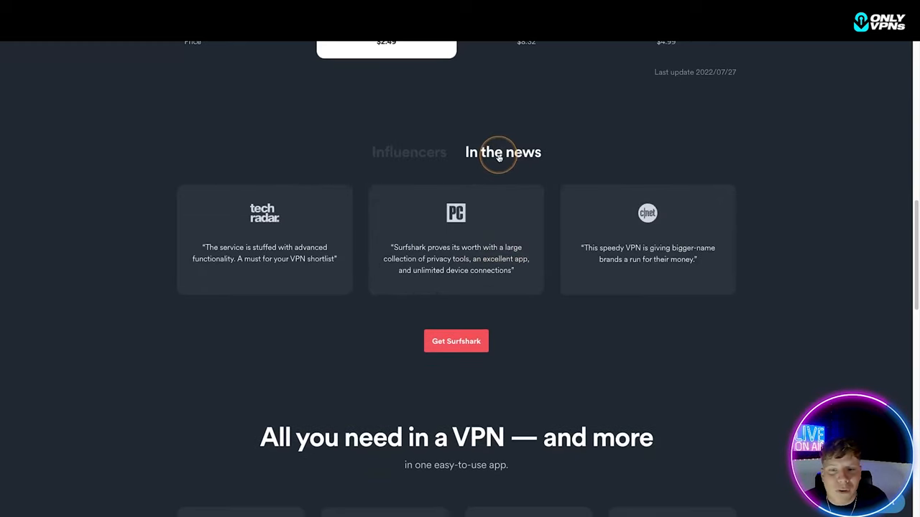
pyautogui.moveTo(226, 223)
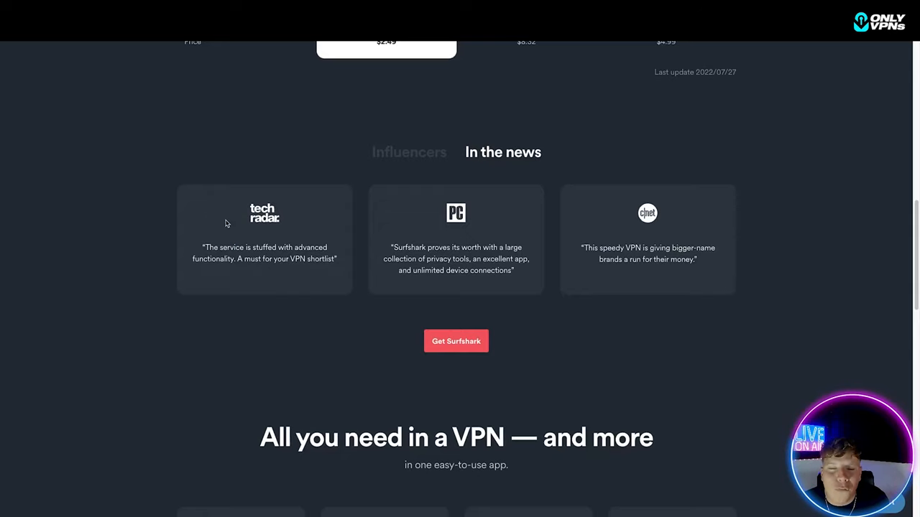
pyautogui.scroll(-3)
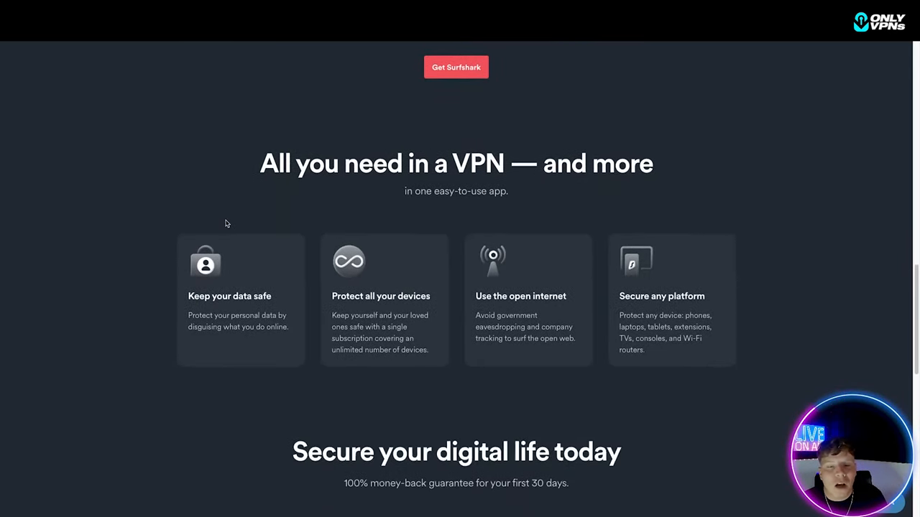
pyautogui.scroll(-3)
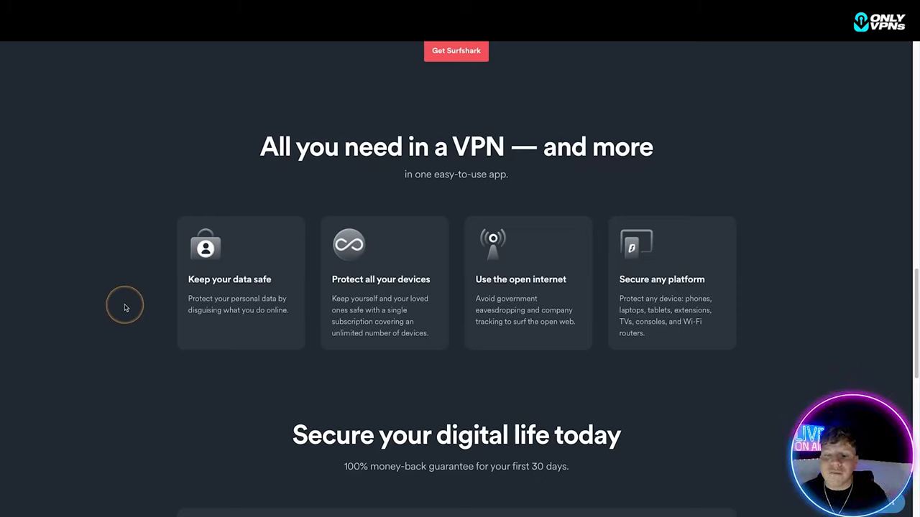
pyautogui.moveTo(260, 328)
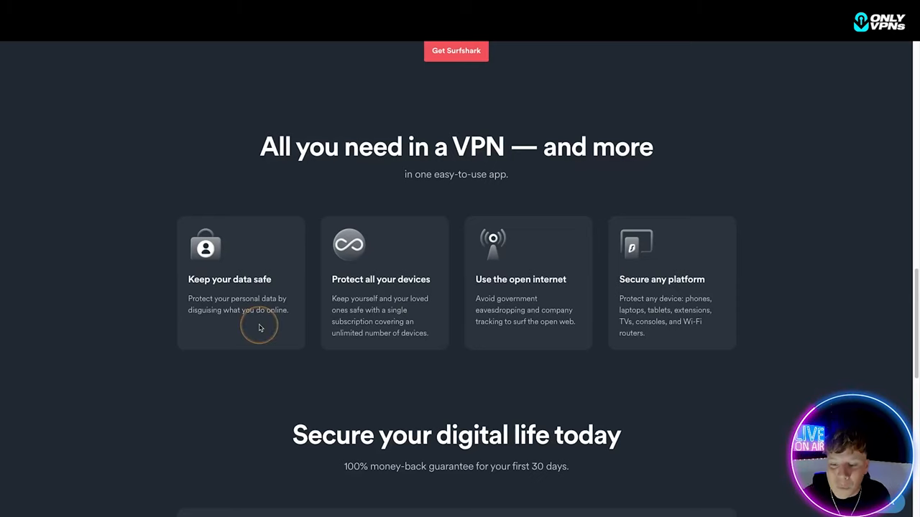
pyautogui.moveTo(406, 388)
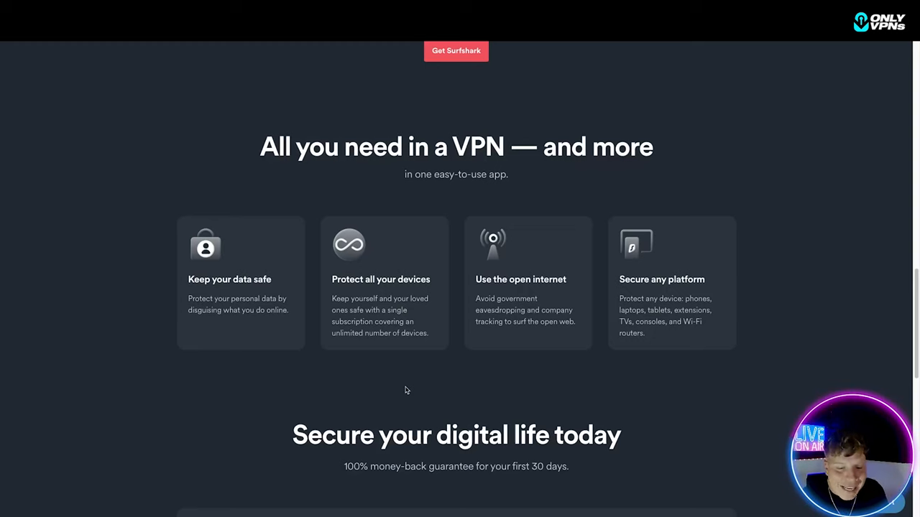
# Scroll down the Surfshark page past the 82% off pricing card.
pyautogui.scroll(-3)
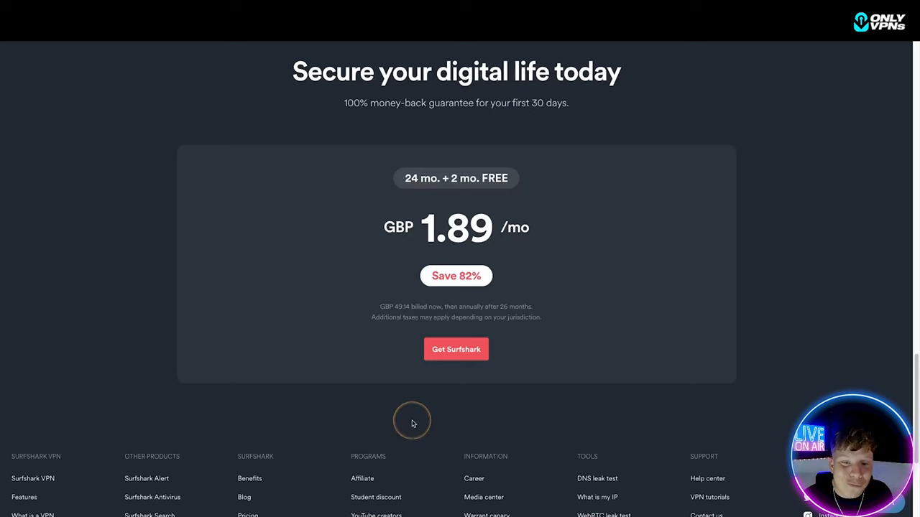
pyautogui.moveTo(428, 242)
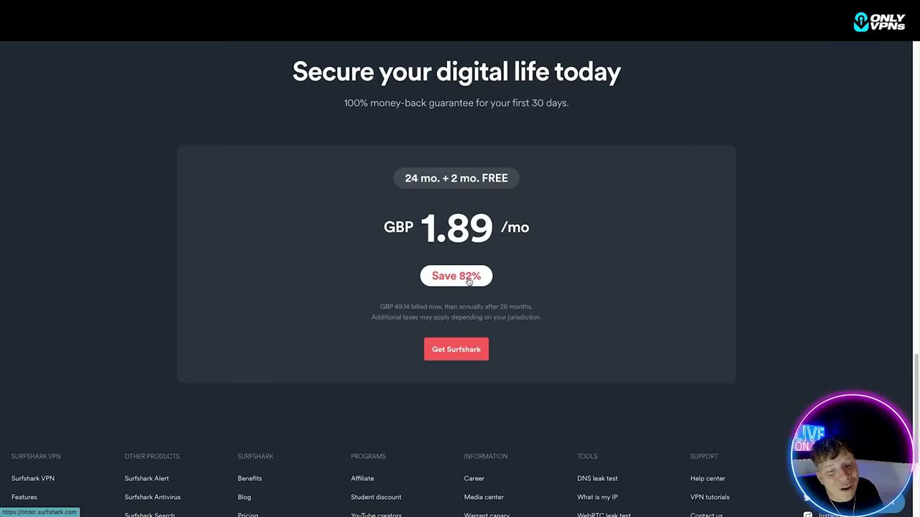
pyautogui.scroll(-3)
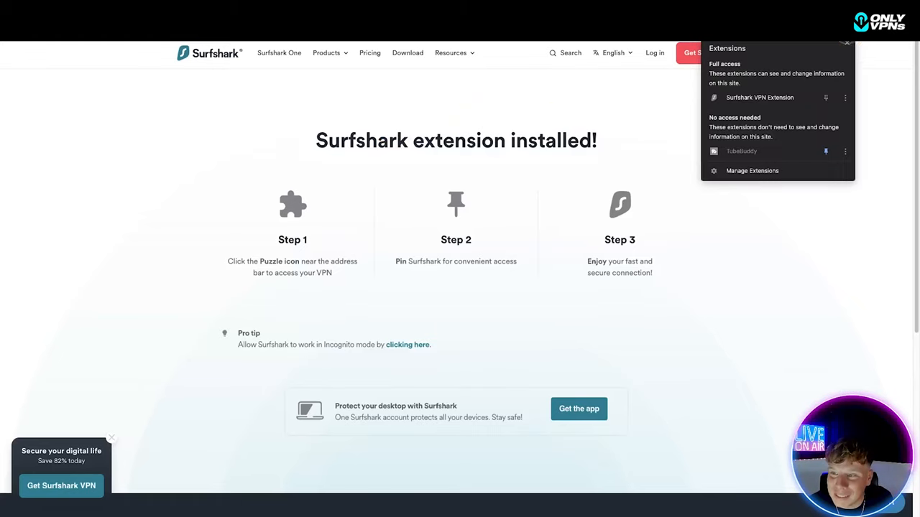
# Connect the extension to Andorra, view the connection details, then disconnect.
pyautogui.click(759, 97)
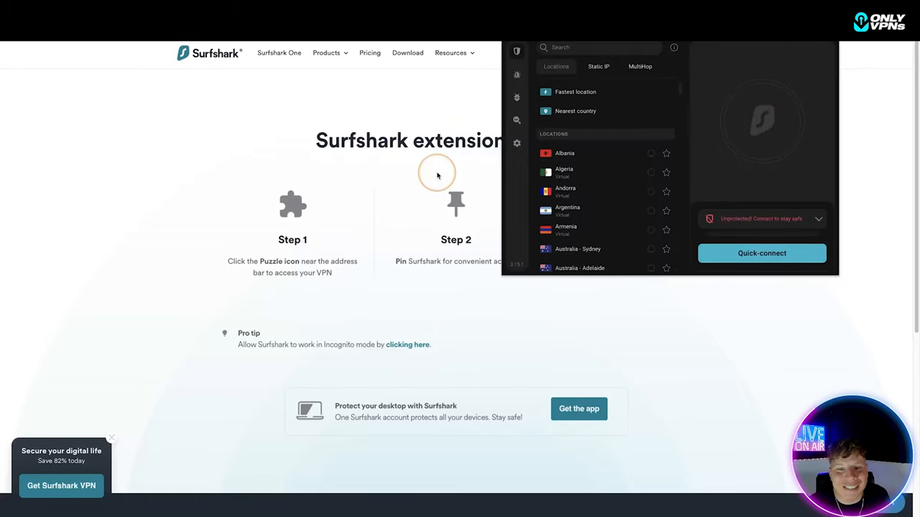
pyautogui.moveTo(620, 160)
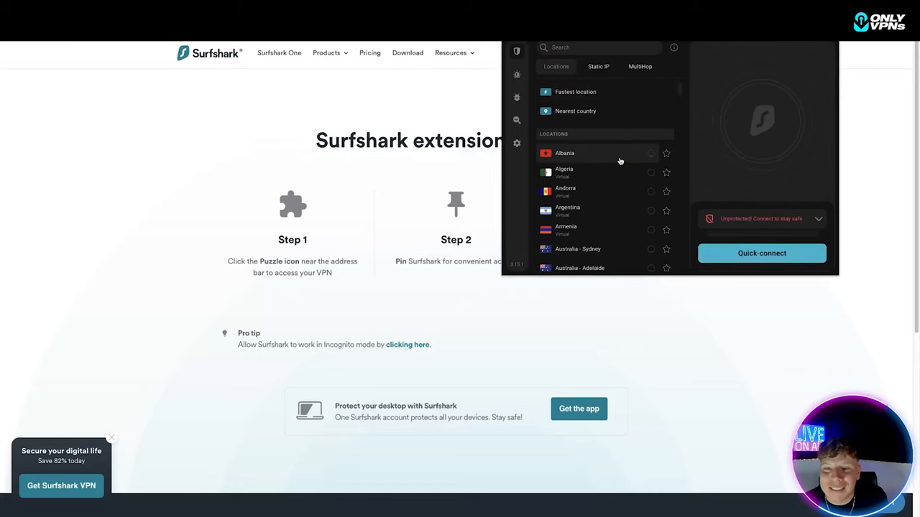
pyautogui.moveTo(635, 207)
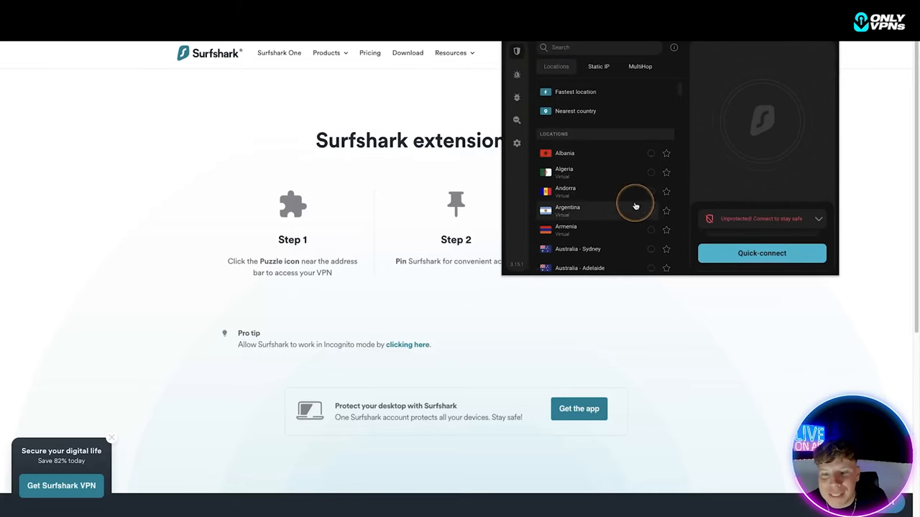
pyautogui.click(762, 253)
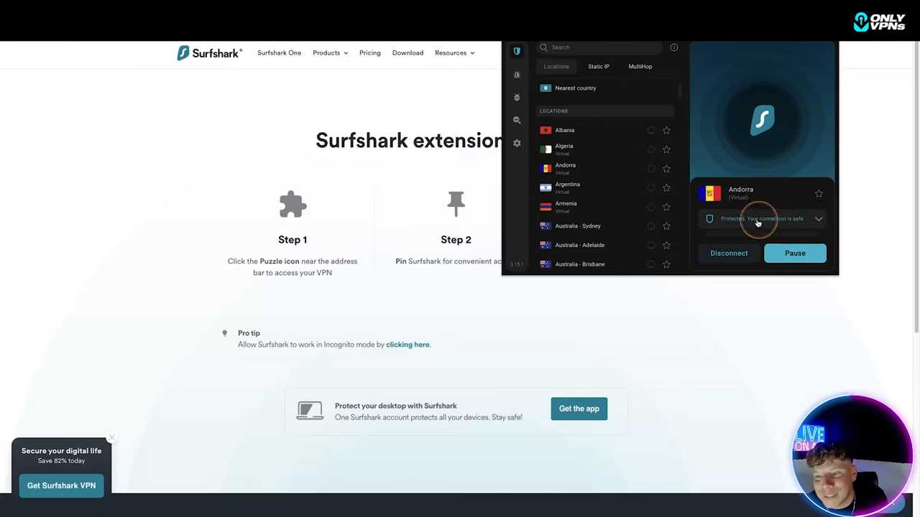
pyautogui.click(819, 218)
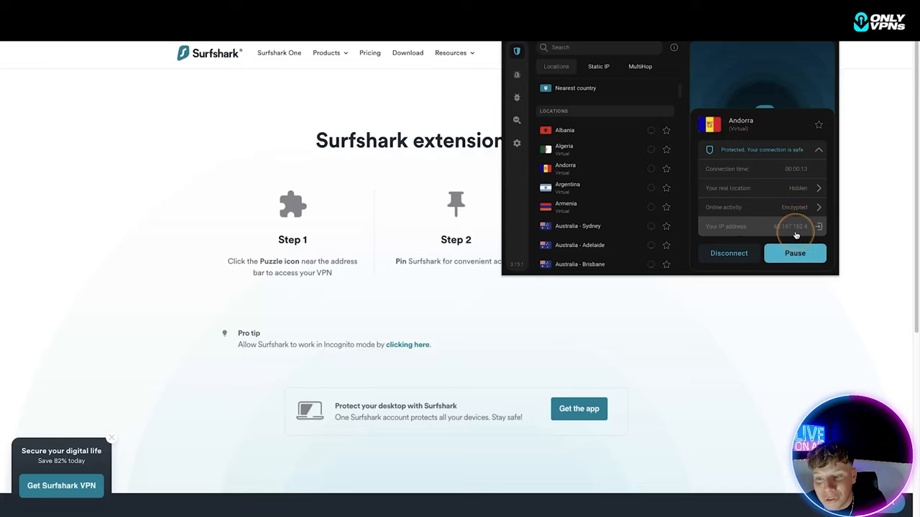
pyautogui.click(795, 253)
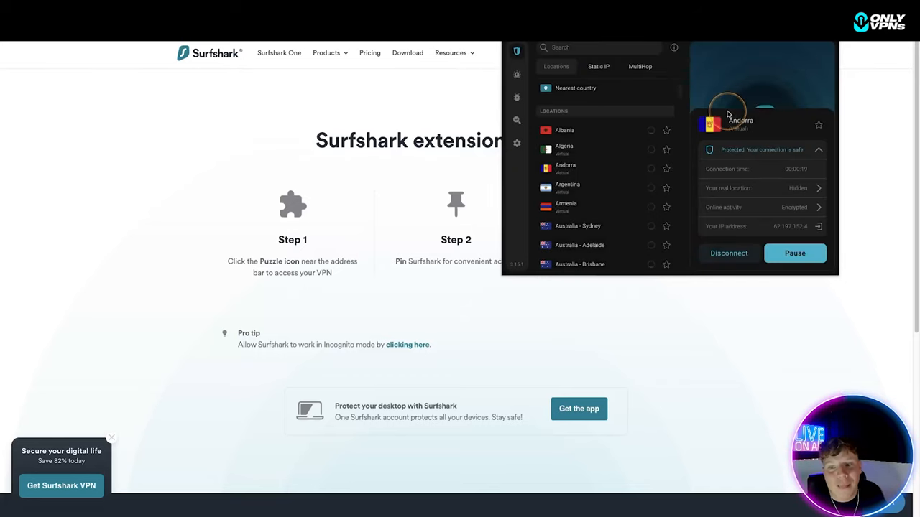
pyautogui.click(728, 253)
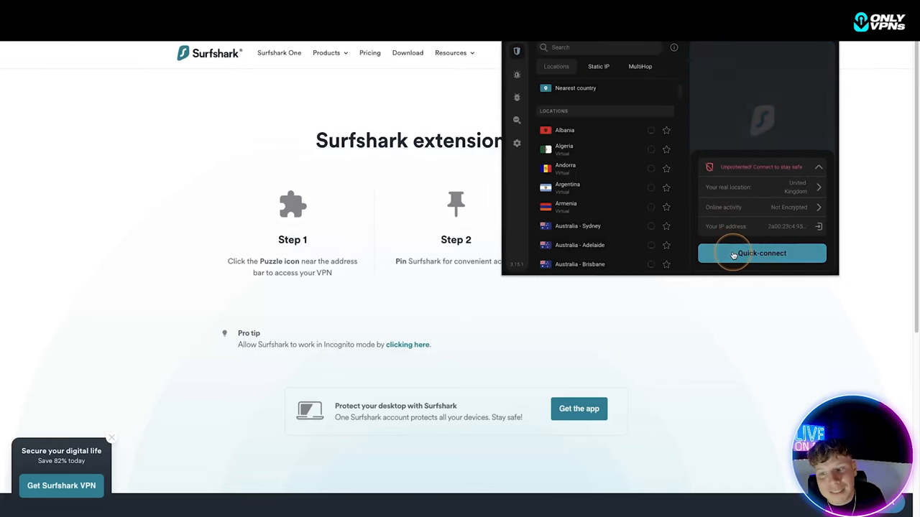
pyautogui.moveTo(626, 108)
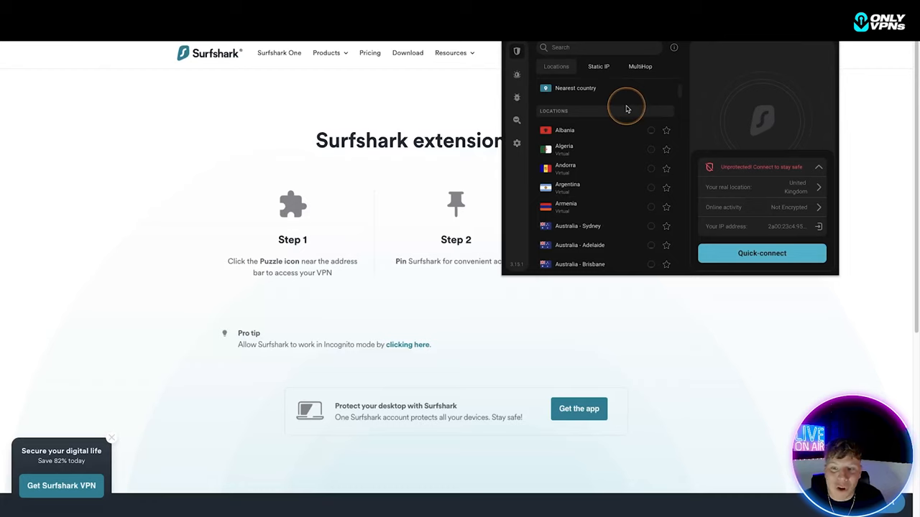
# Briefly connect to Bahamas, then connect via the MultiHop France to Sweden route.
pyautogui.scroll(-3)
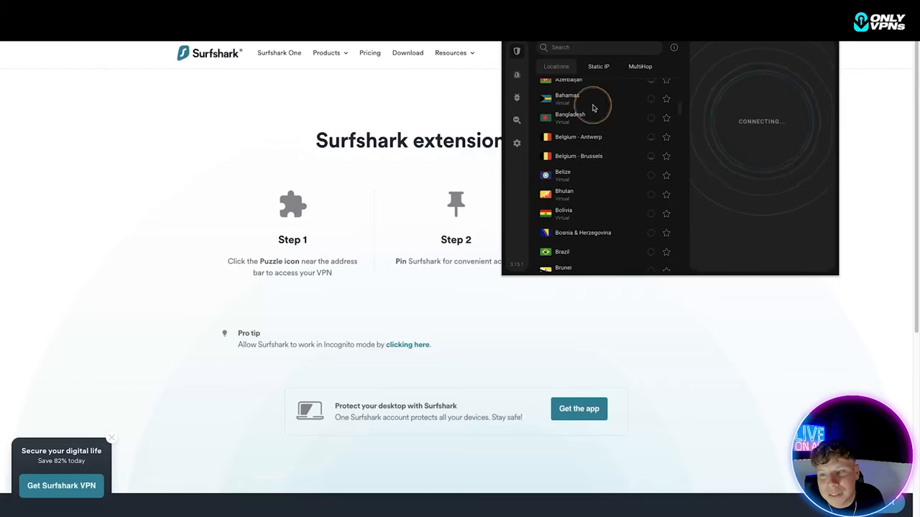
pyautogui.click(567, 98)
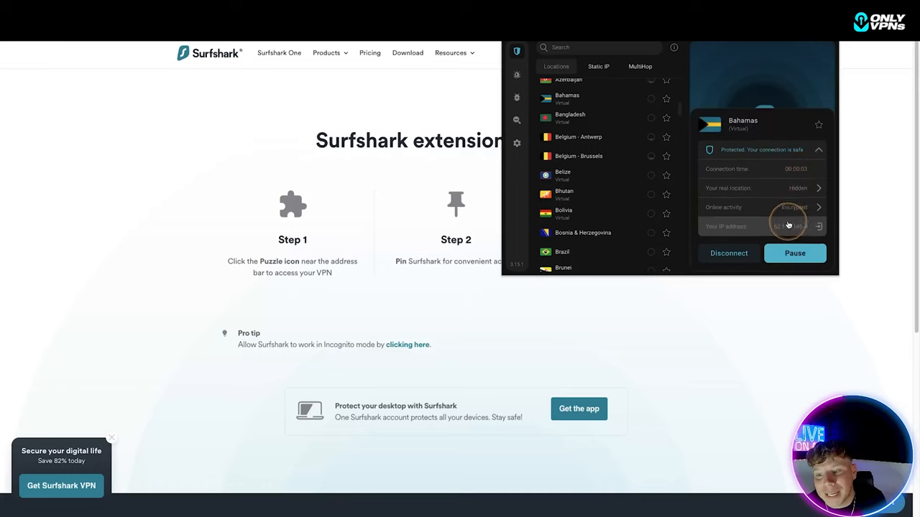
pyautogui.click(728, 253)
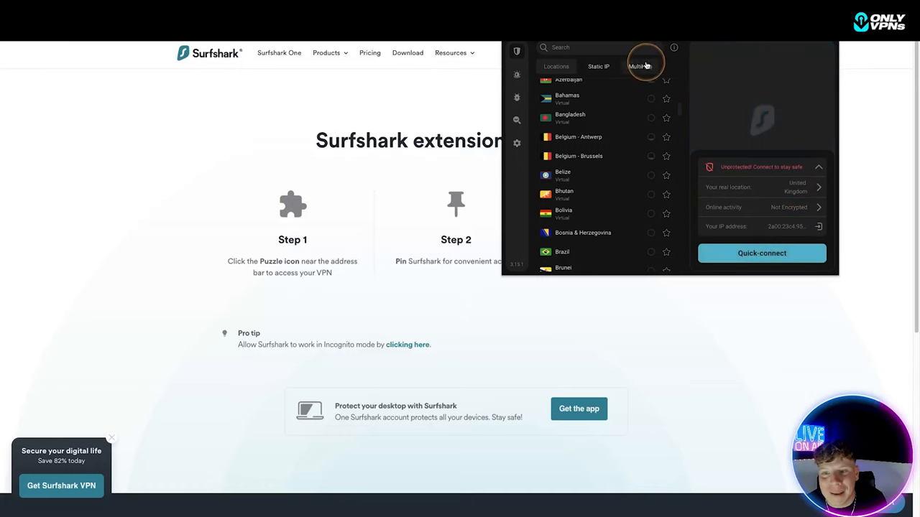
pyautogui.click(639, 66)
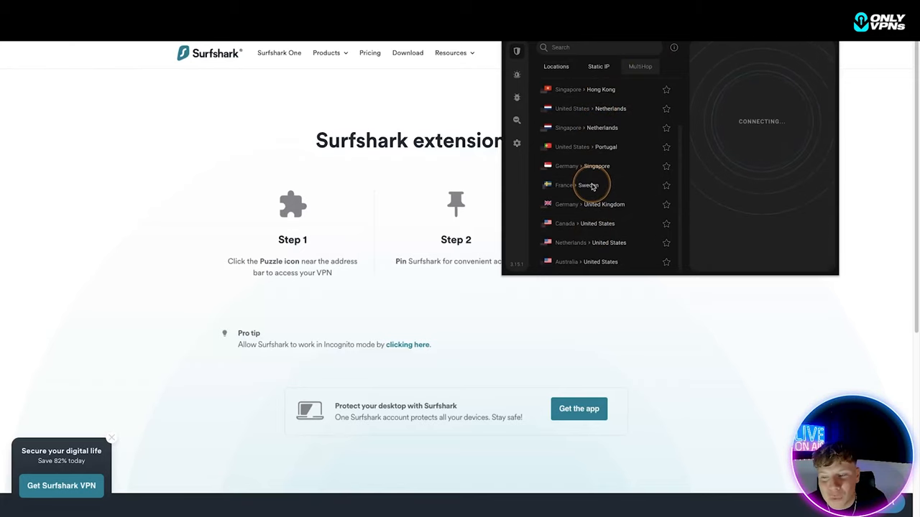
pyautogui.click(588, 185)
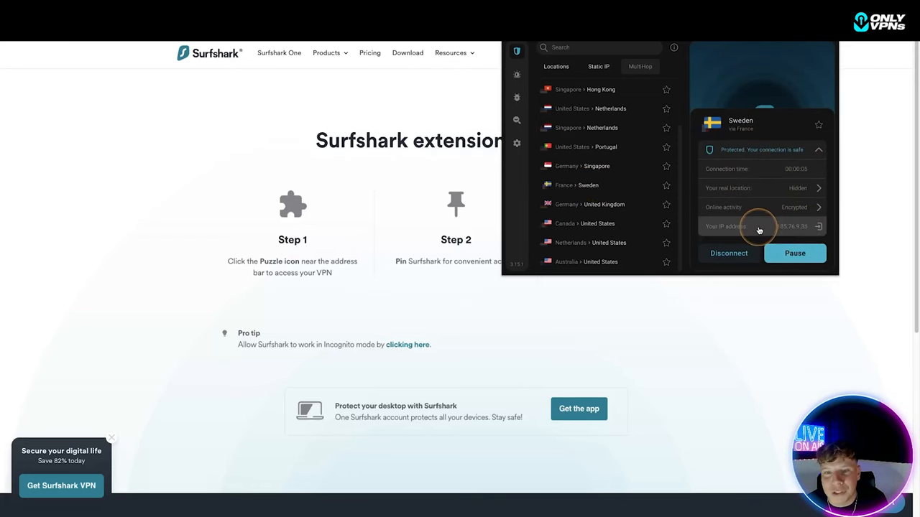
pyautogui.moveTo(534, 76)
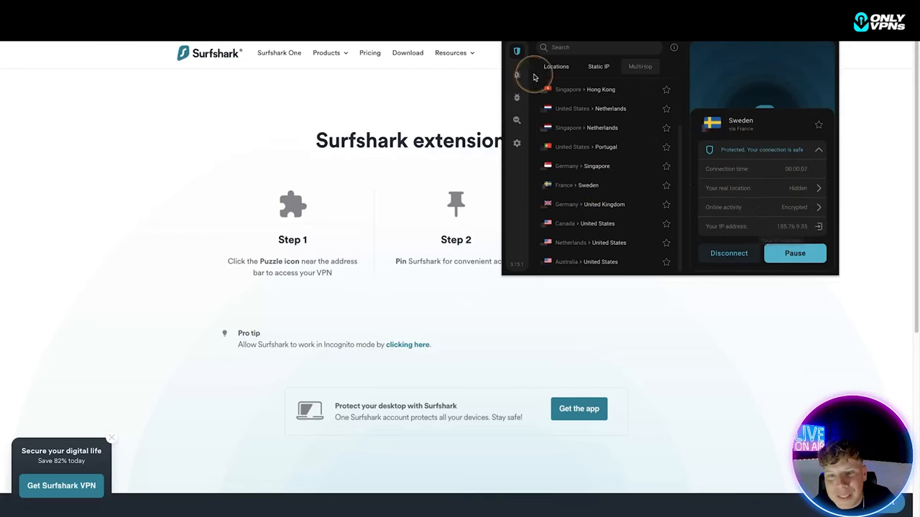
# View the Alert, Antivirus and Search pages in turn, then open Settings.
pyautogui.click(517, 74)
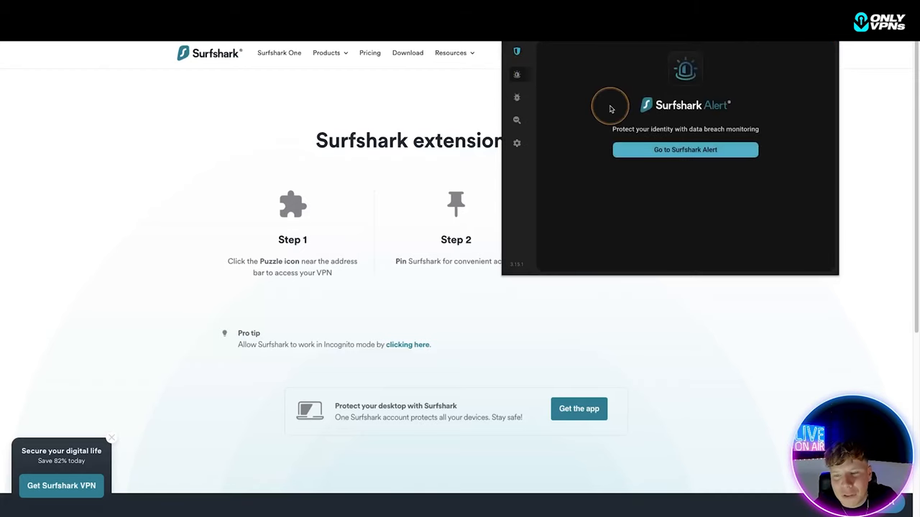
pyautogui.moveTo(661, 128)
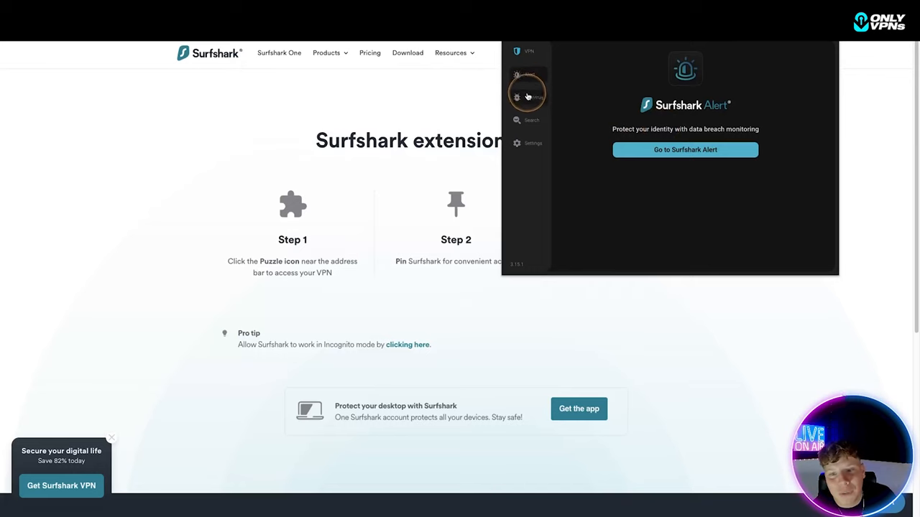
pyautogui.click(526, 95)
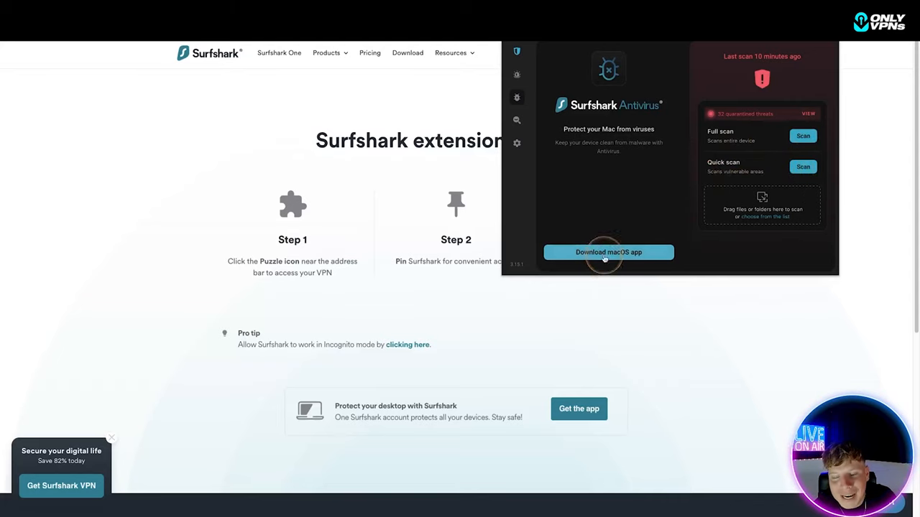
pyautogui.click(516, 120)
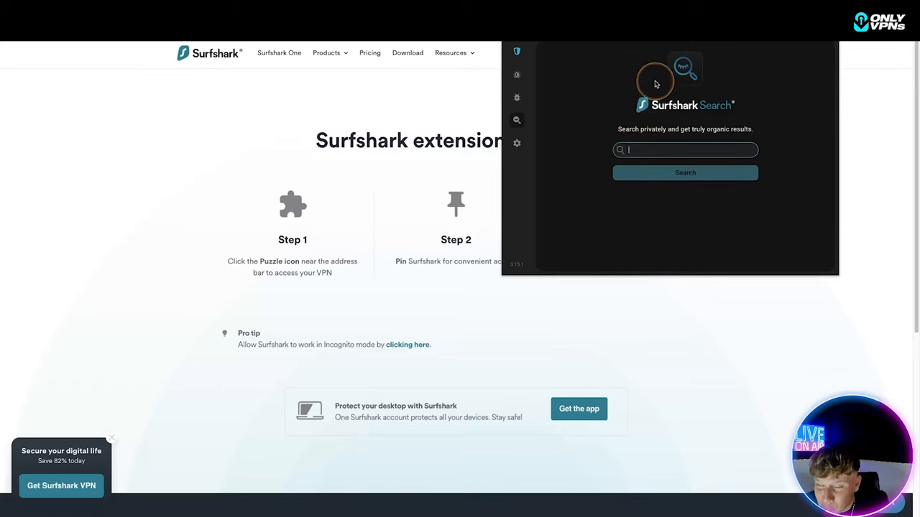
pyautogui.moveTo(506, 140)
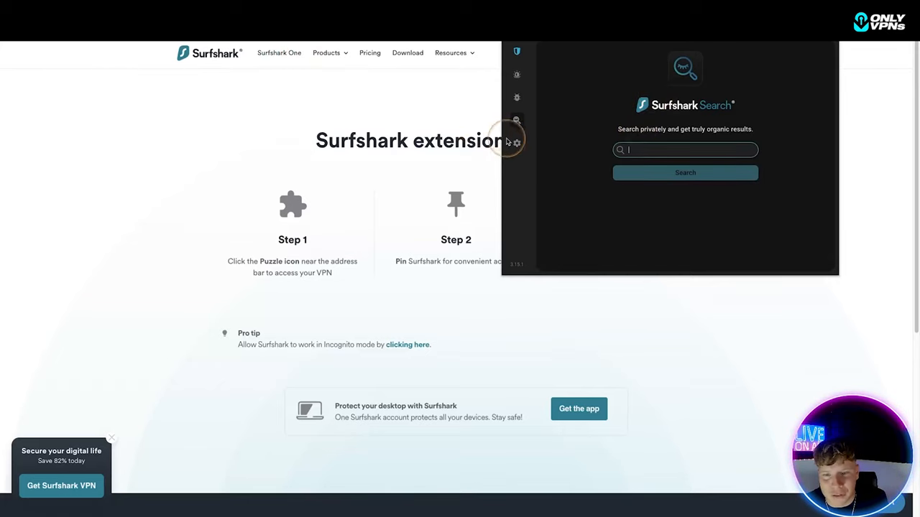
pyautogui.click(516, 143)
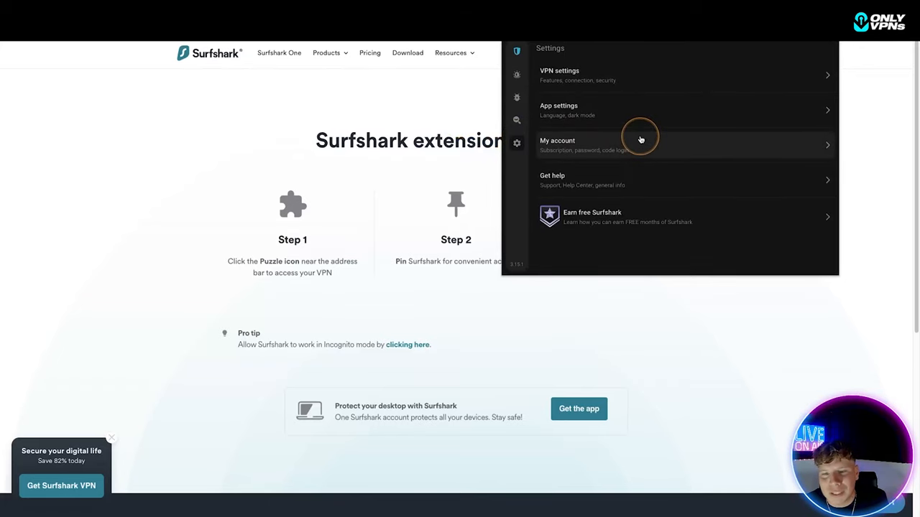
pyautogui.moveTo(593, 166)
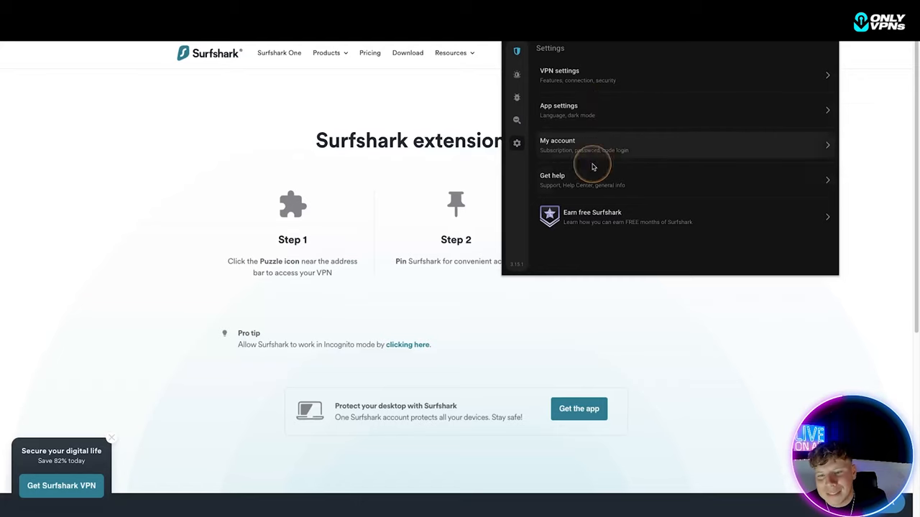
pyautogui.moveTo(583, 217)
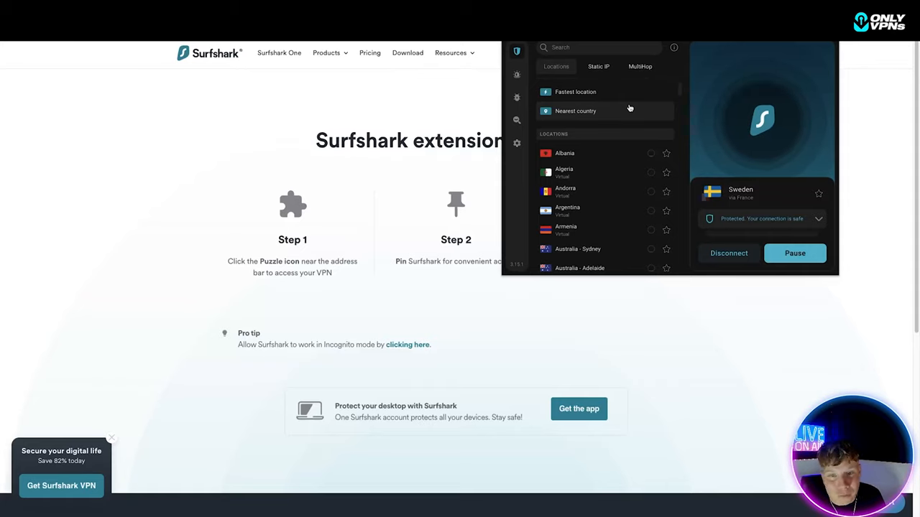
# Find Germany - Berlin in the Locations list and connect to it.
pyautogui.scroll(-3)
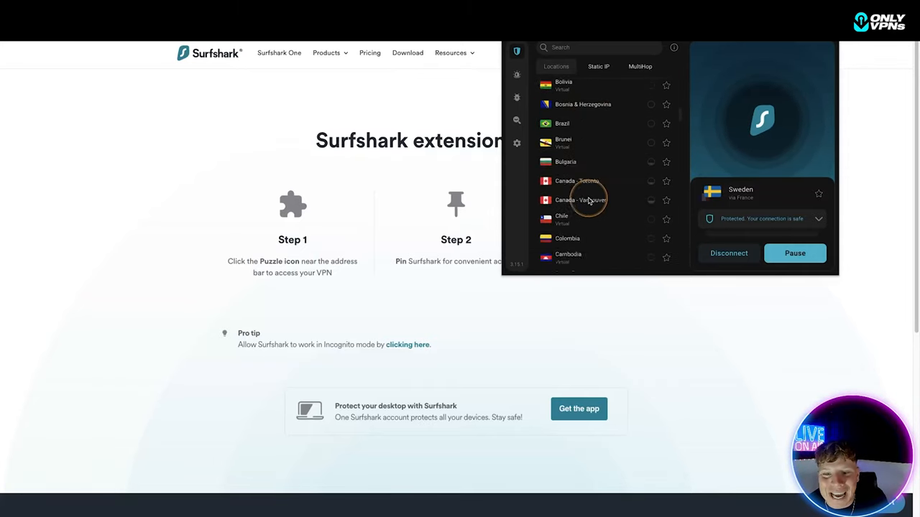
pyautogui.scroll(-3)
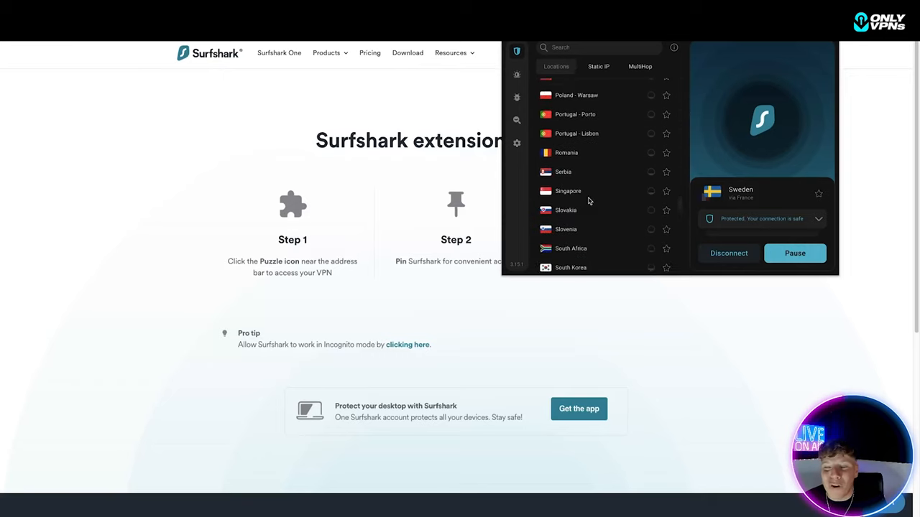
pyautogui.scroll(3)
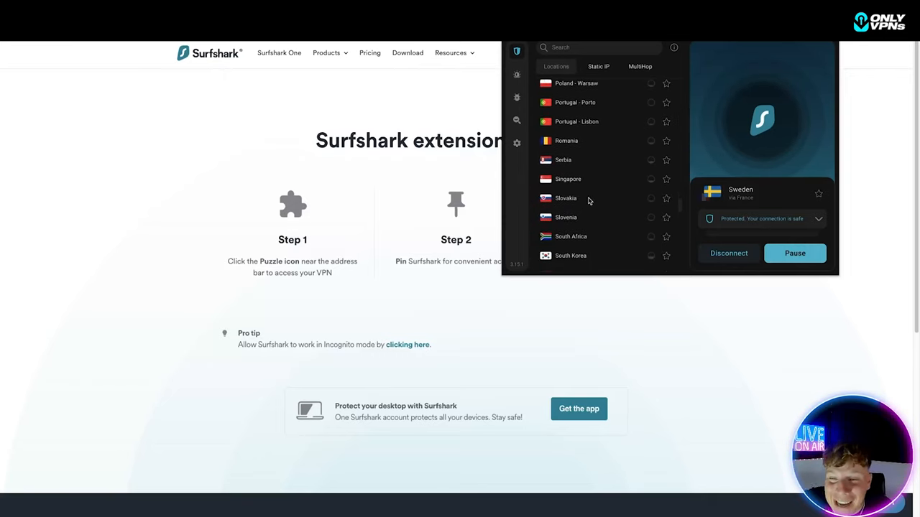
pyautogui.scroll(-3)
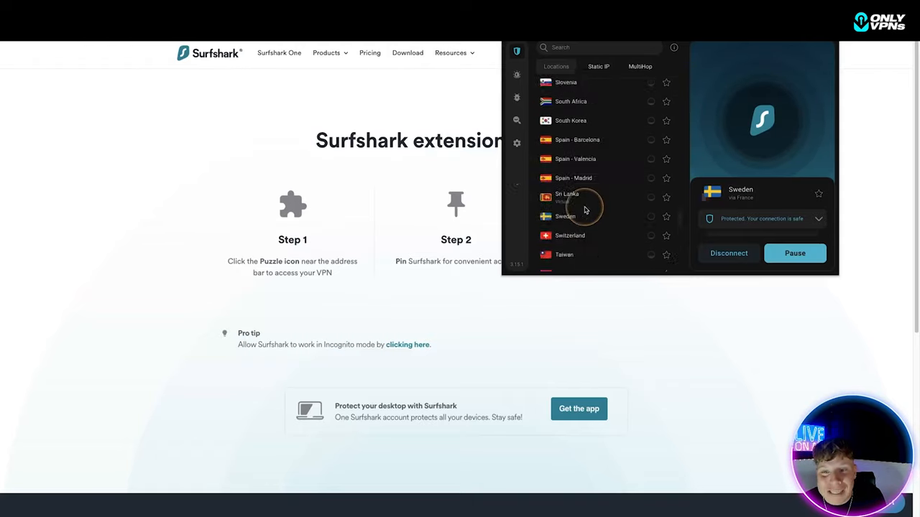
pyautogui.scroll(3)
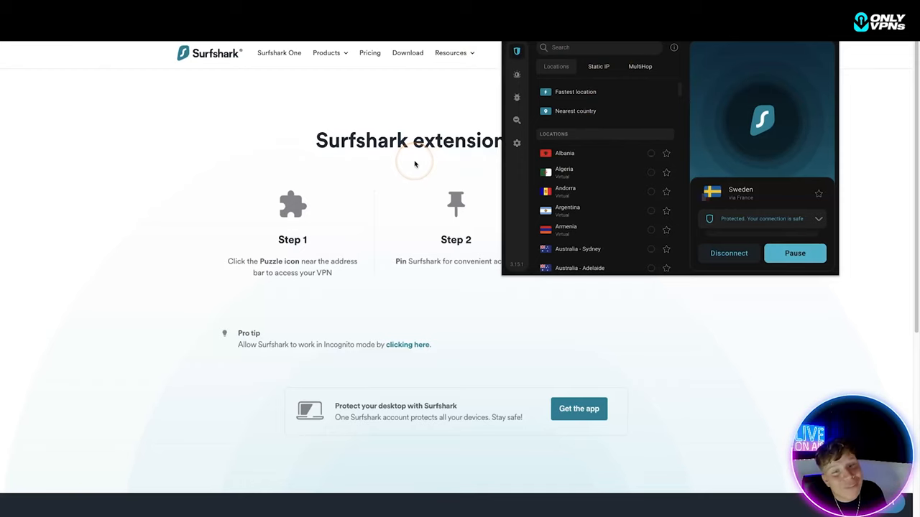
pyautogui.moveTo(518, 263)
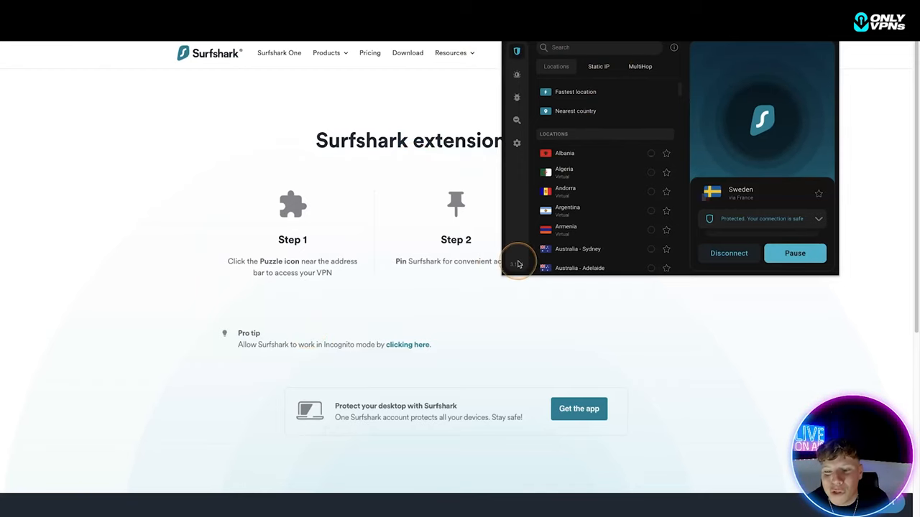
pyautogui.scroll(-3)
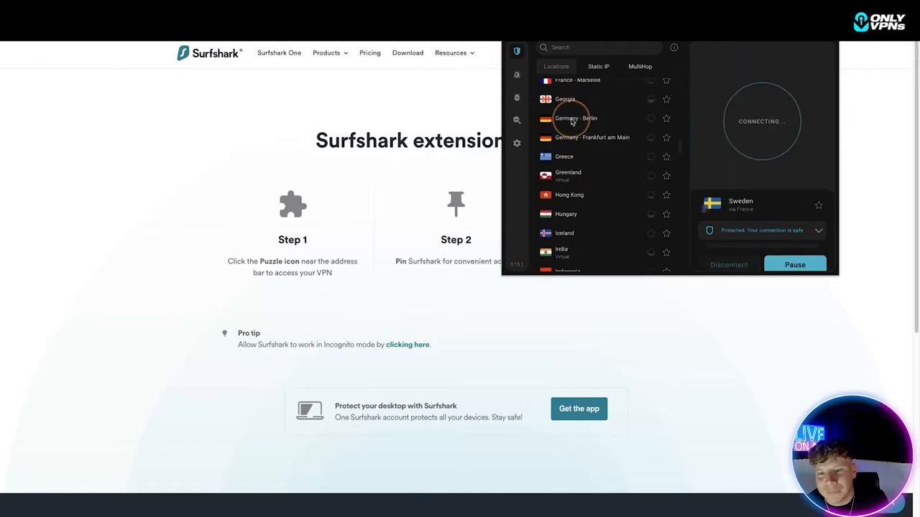
pyautogui.click(575, 118)
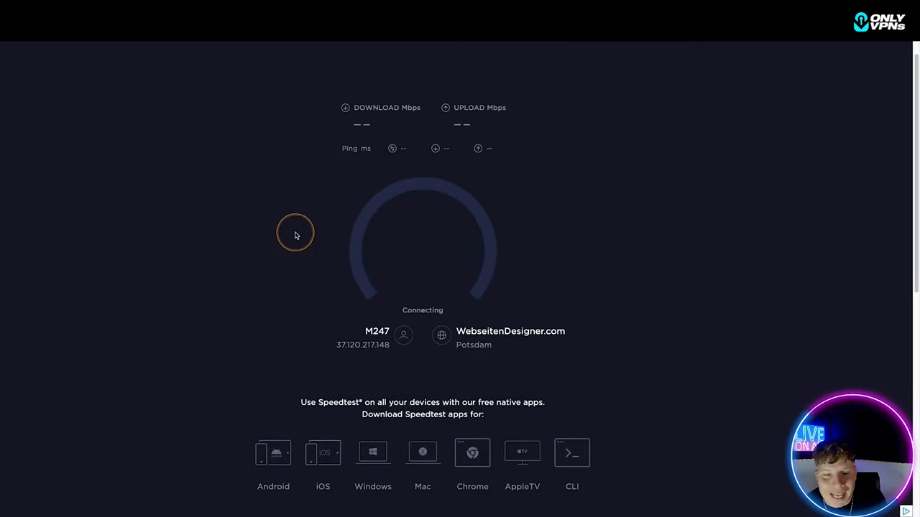
pyautogui.moveTo(295, 233)
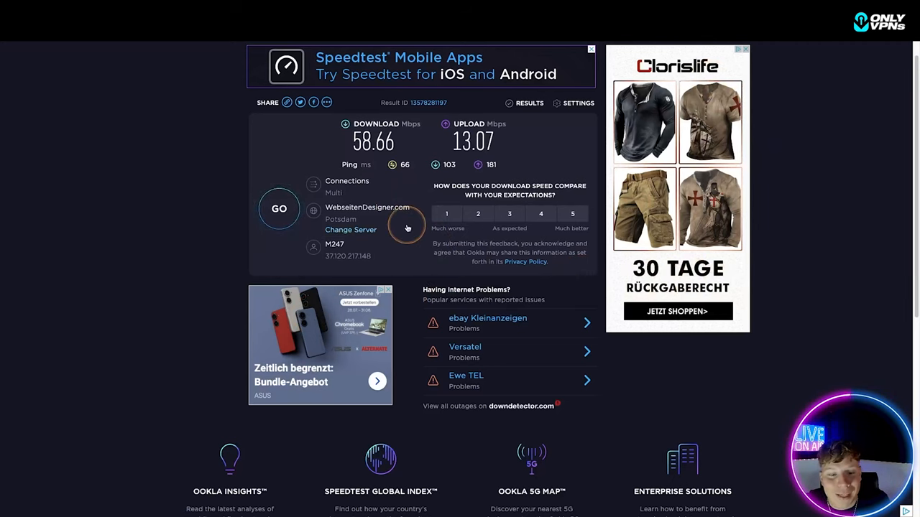
pyautogui.moveTo(407, 229)
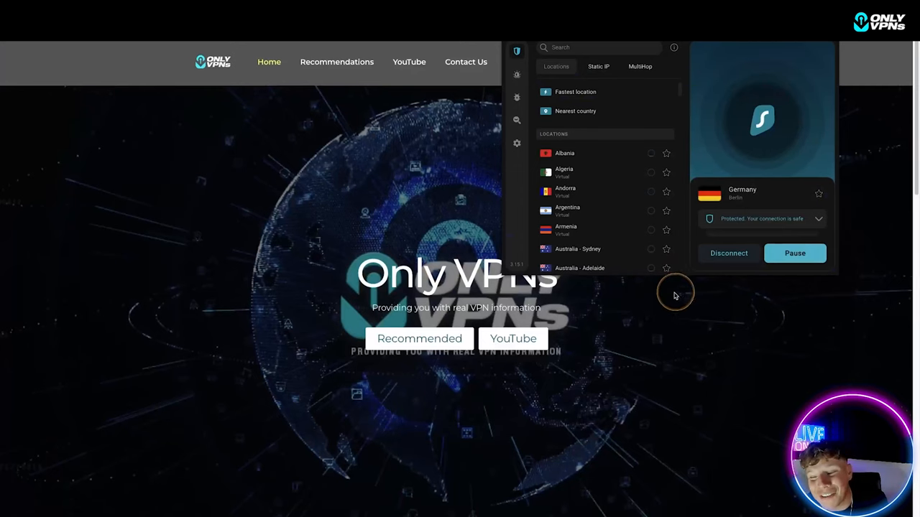
pyautogui.moveTo(659, 270)
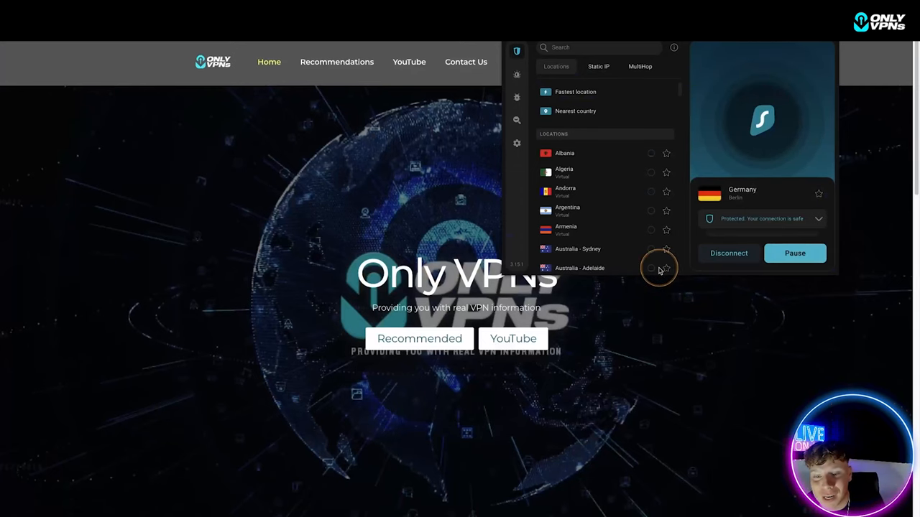
pyautogui.moveTo(622, 240)
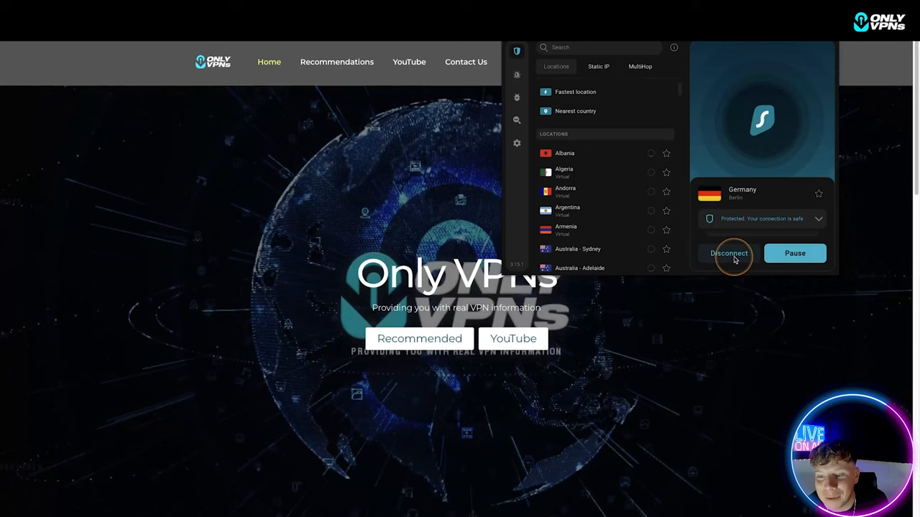
# Disconnect the extension from the Germany – Berlin server.
pyautogui.click(729, 253)
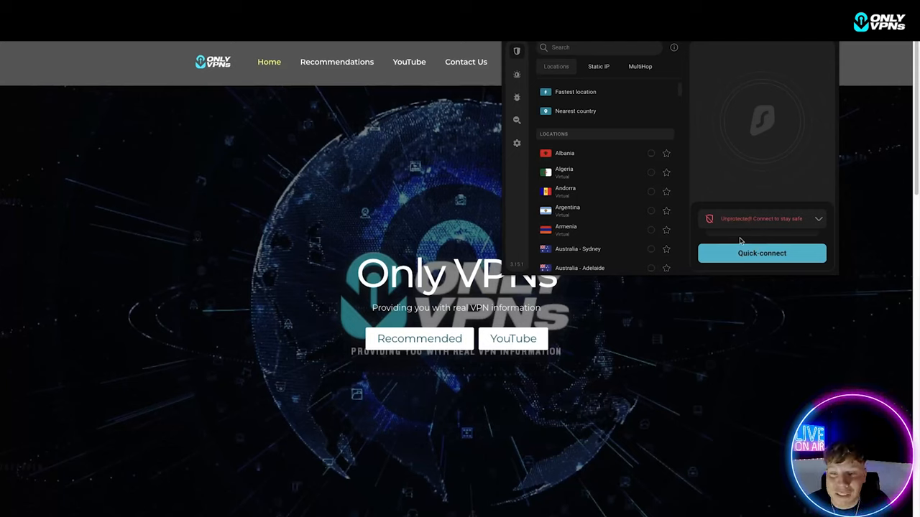
pyautogui.moveTo(764, 229)
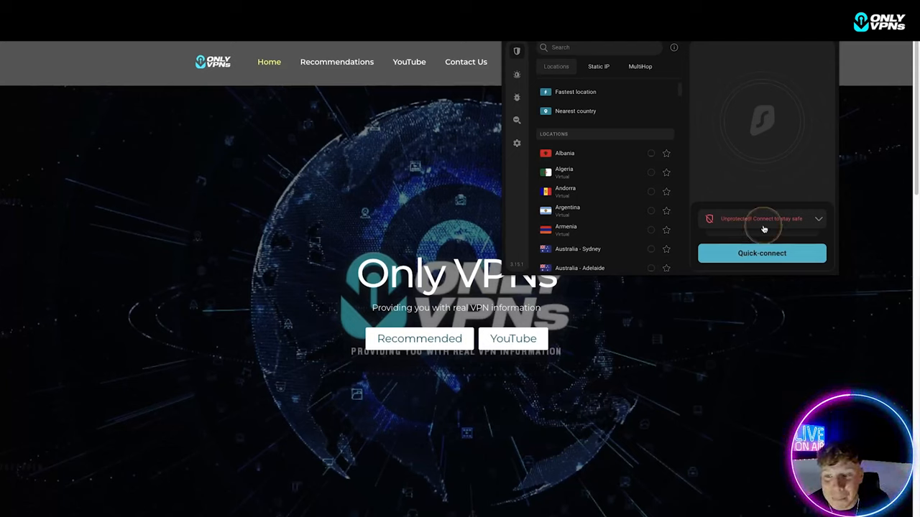
pyautogui.moveTo(766, 168)
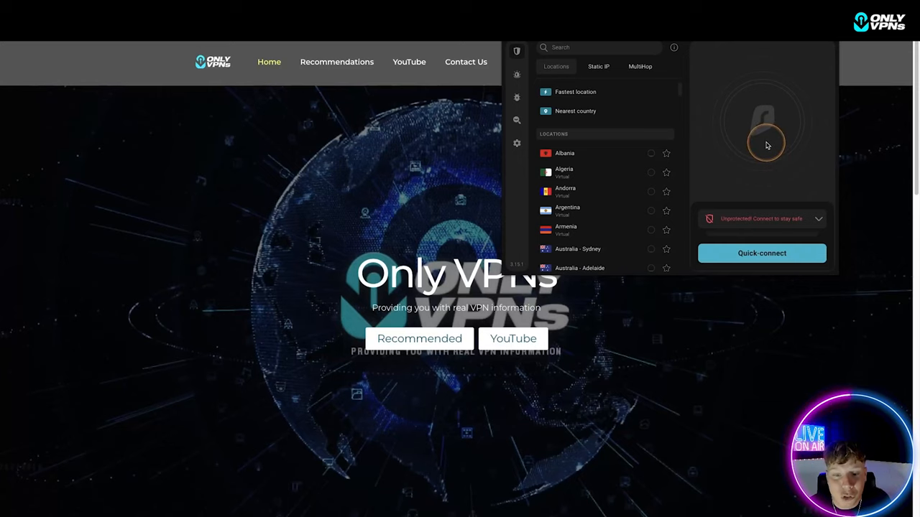
# Close the extension popup and go to the OnlyVPNs Recommended VPNs section.
pyautogui.click(107, 120)
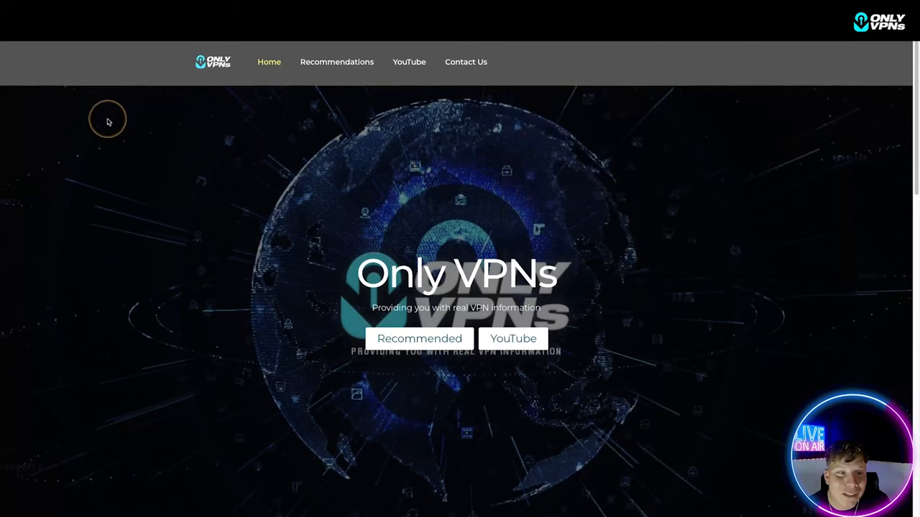
pyautogui.moveTo(64, 164)
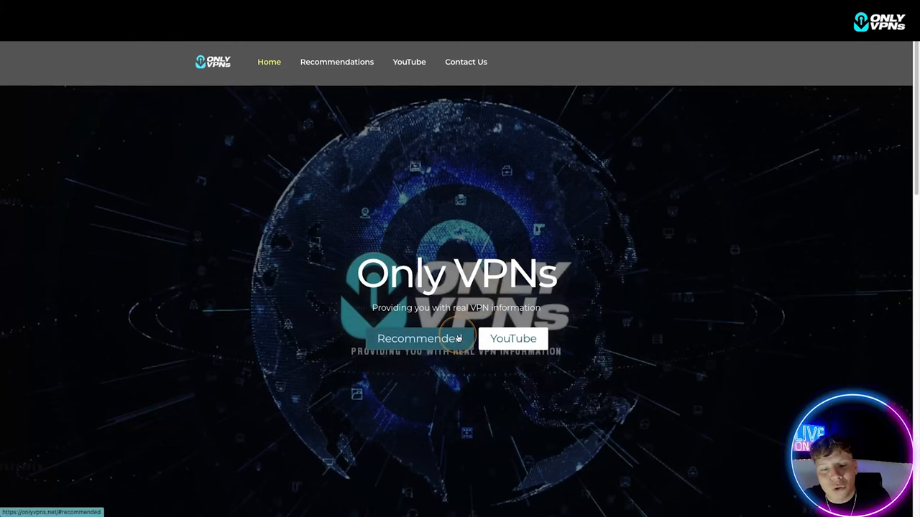
pyautogui.click(419, 339)
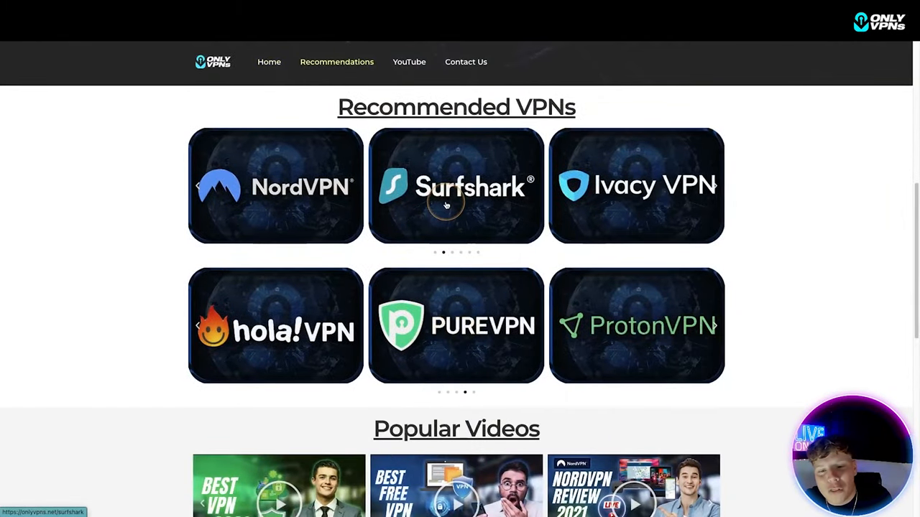
# Open Surfshark's 82% off deal from Recommended VPNs and scroll its comparison table.
pyautogui.click(457, 186)
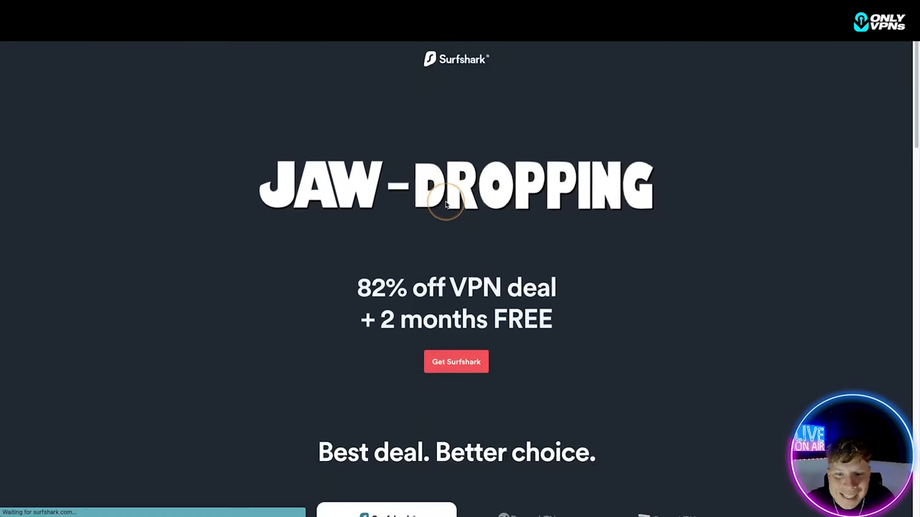
pyautogui.scroll(-3)
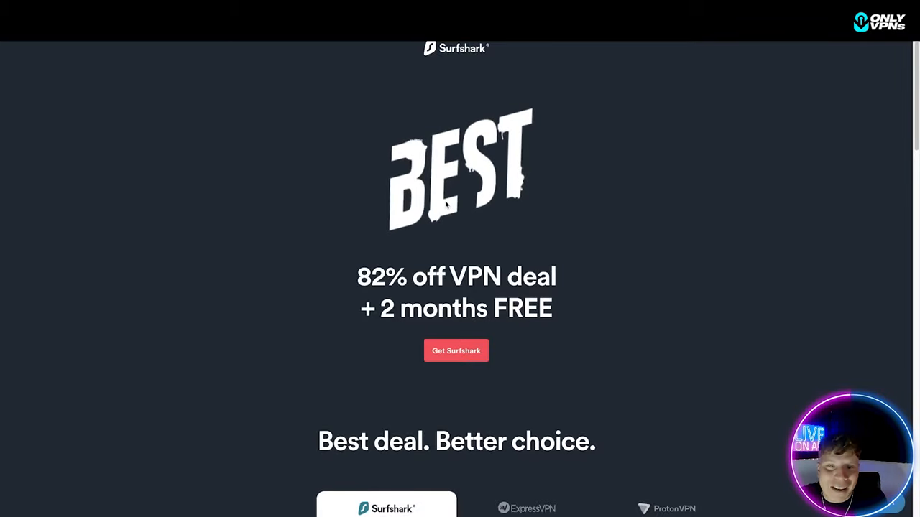
pyautogui.scroll(-3)
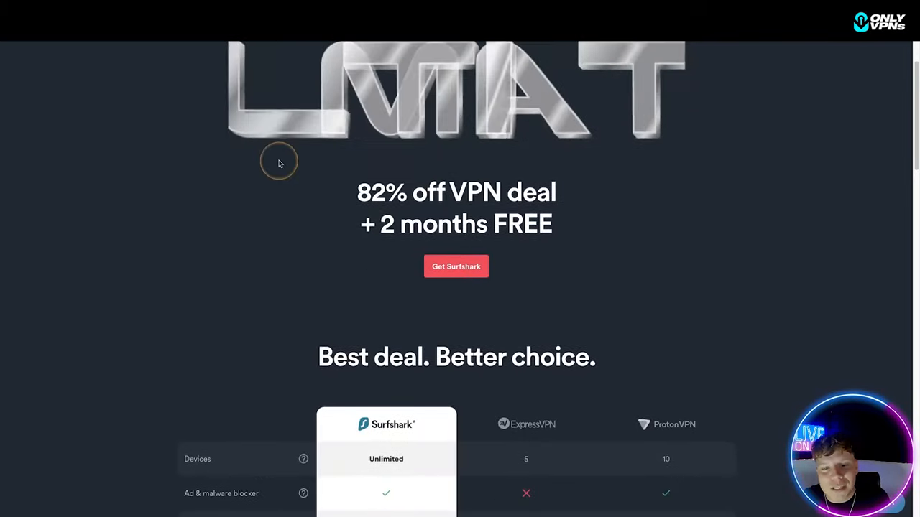
pyautogui.scroll(-3)
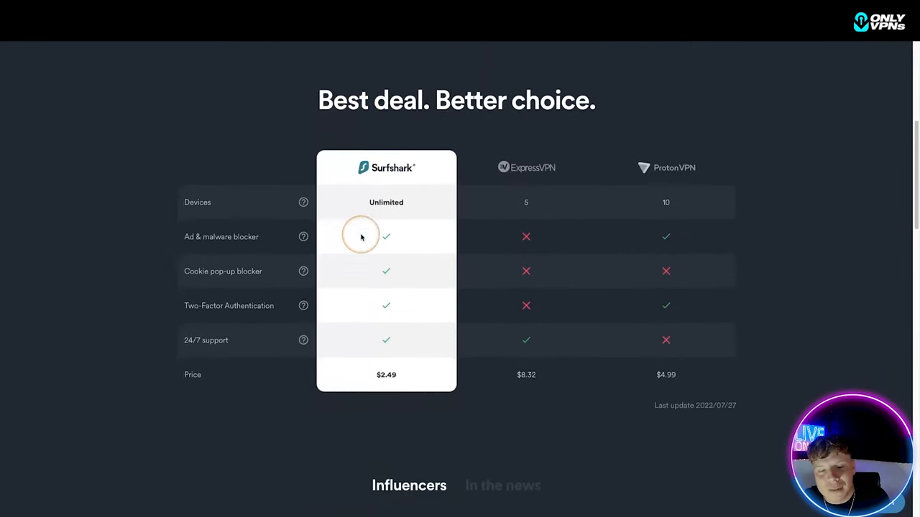
pyautogui.scroll(3)
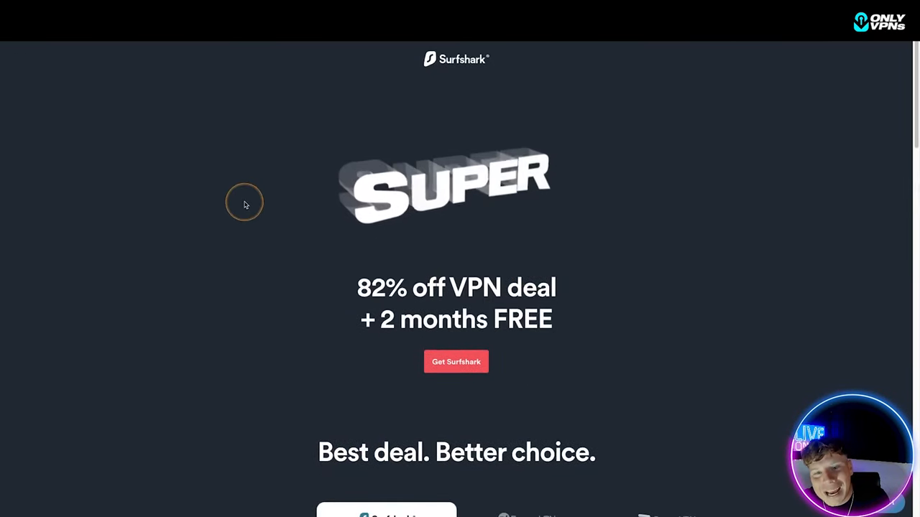